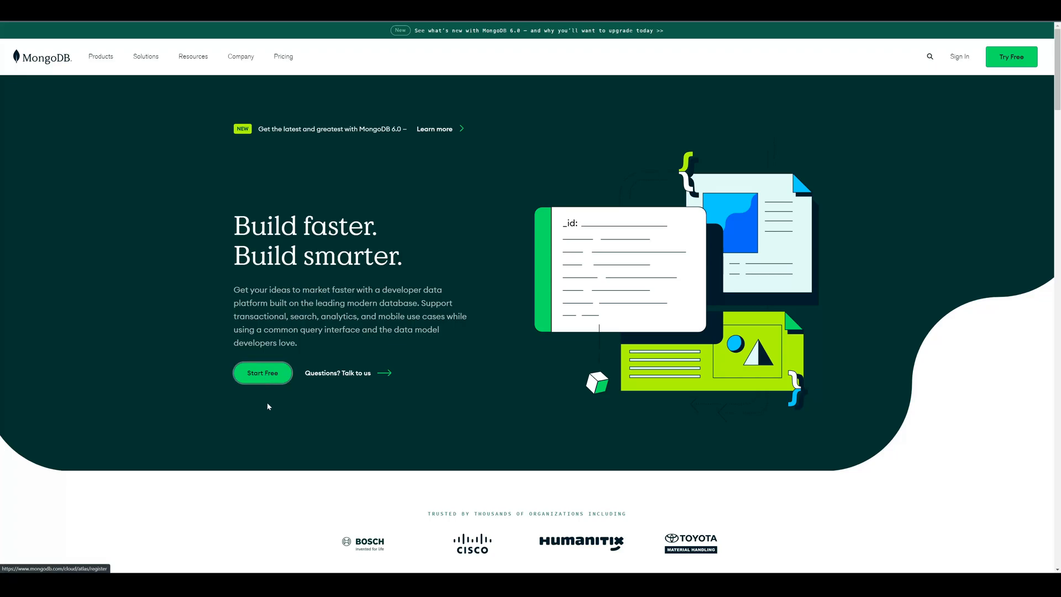
# Open the Atlas sign-up form using Start Free on mongodb.com.
pyautogui.click(262, 373)
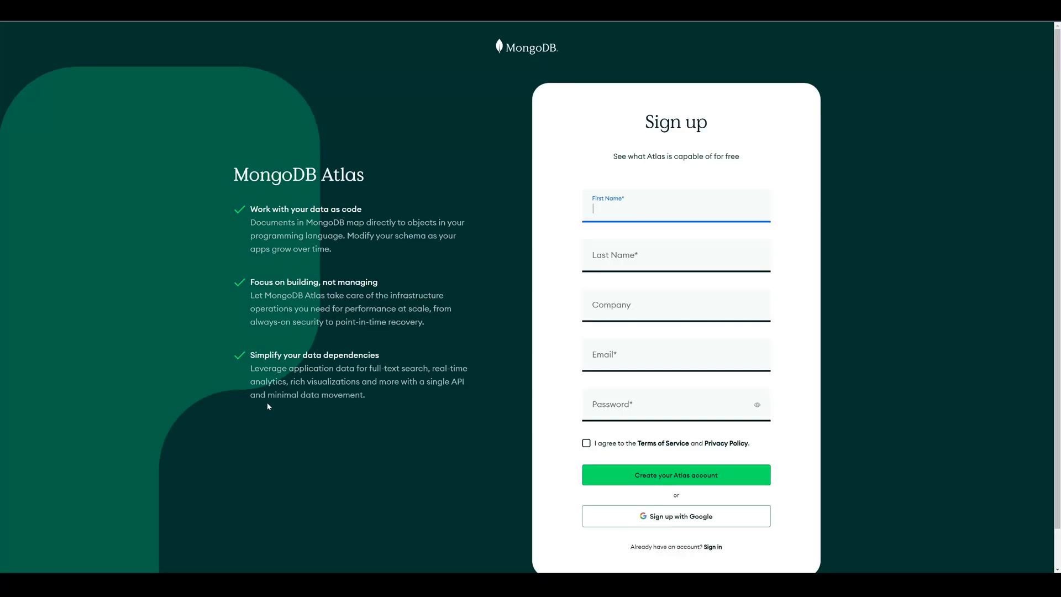
pyautogui.moveTo(584, 327)
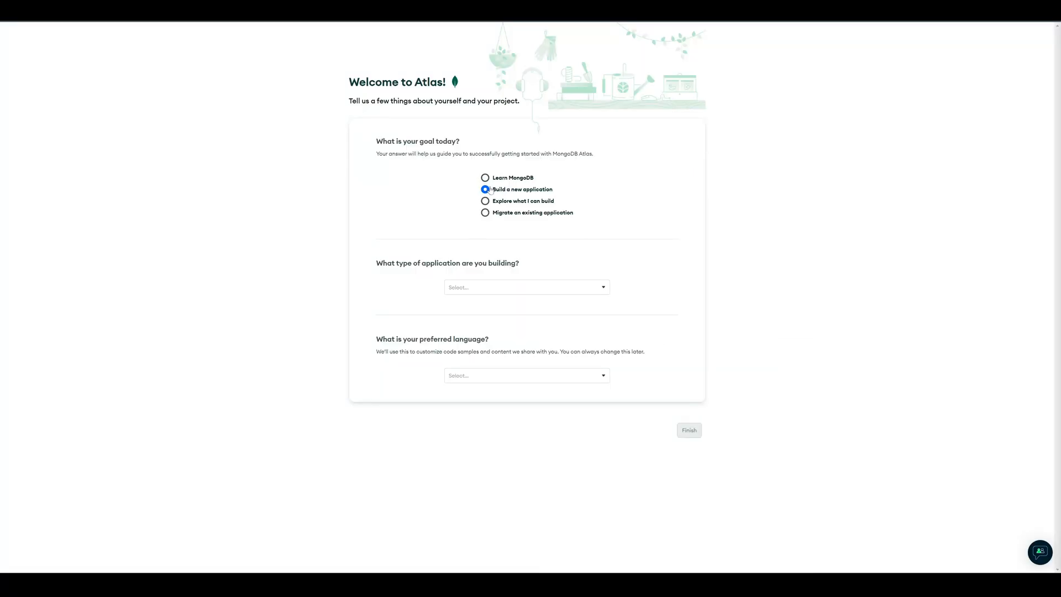
# Set the welcome survey's application type to Gaming and preferred language to C# / .NET.
pyautogui.click(526, 287)
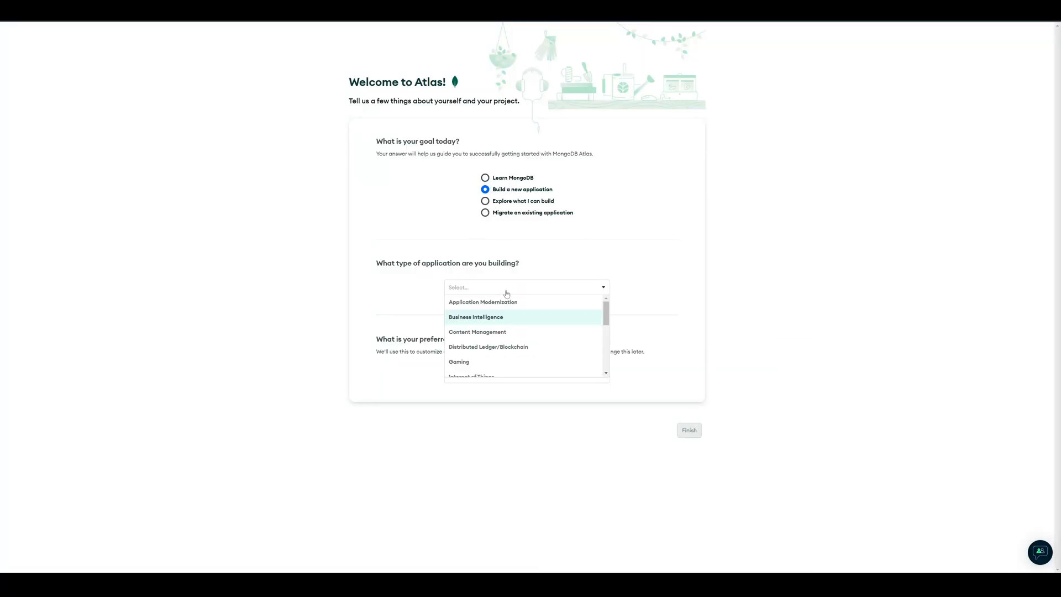
pyautogui.click(459, 362)
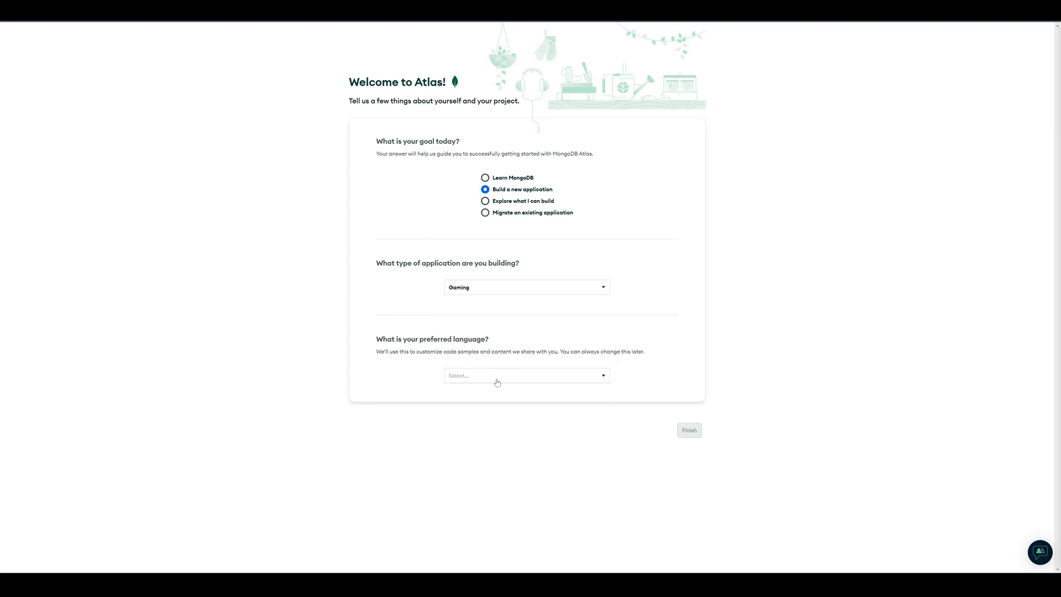
pyautogui.click(525, 375)
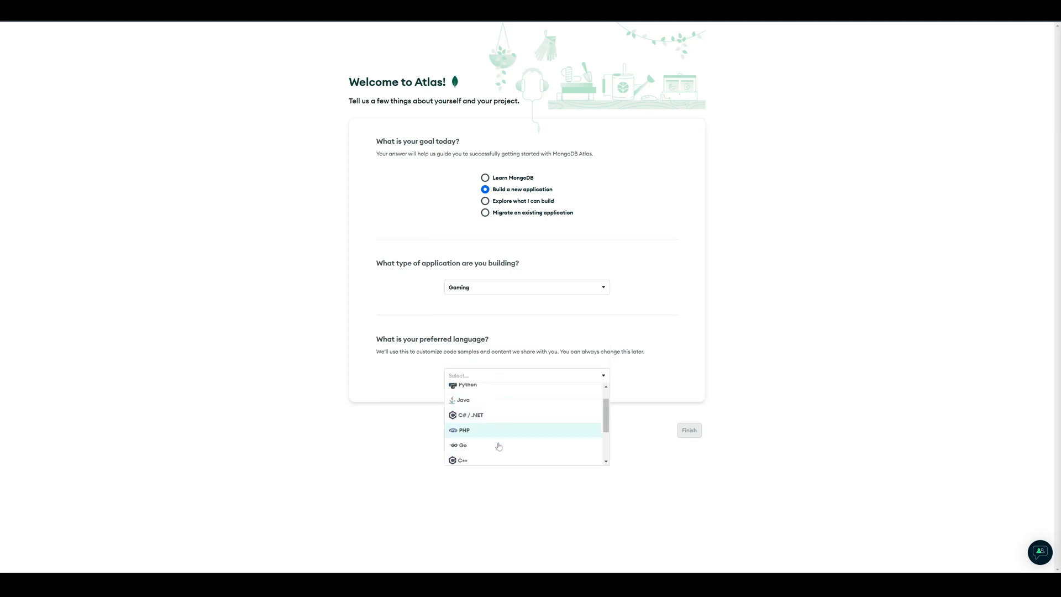
pyautogui.scroll(-3)
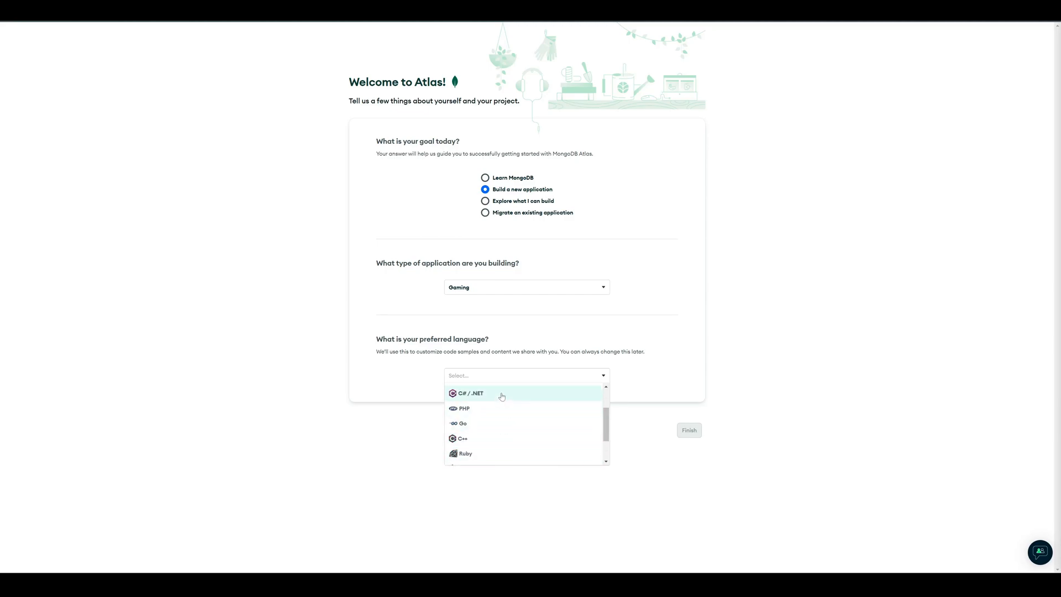
pyautogui.click(470, 393)
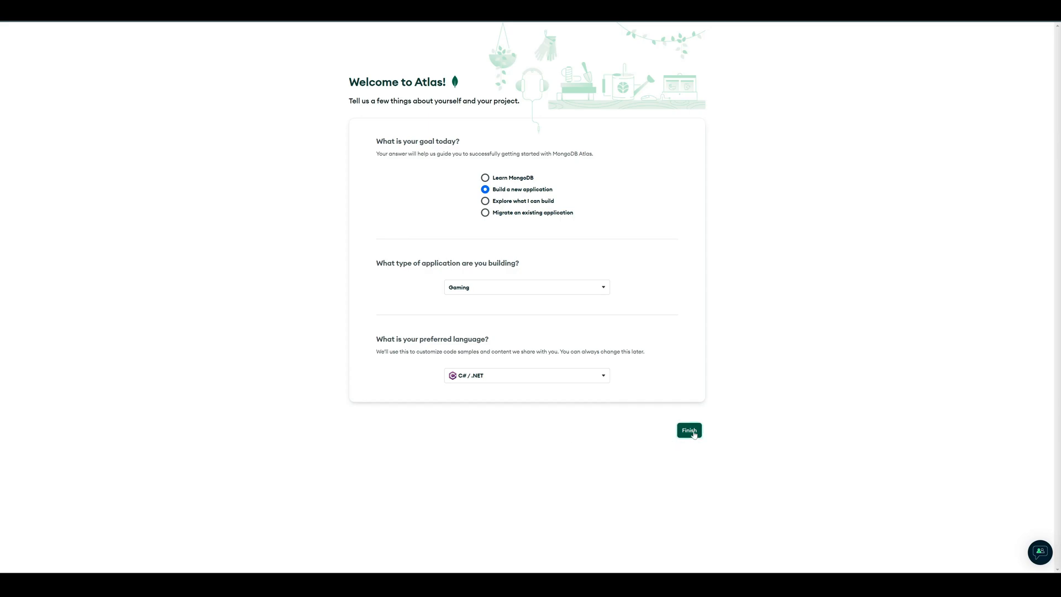
# Submit the welcome questionnaire and select the Shared (FREE) deployment option.
pyautogui.click(688, 430)
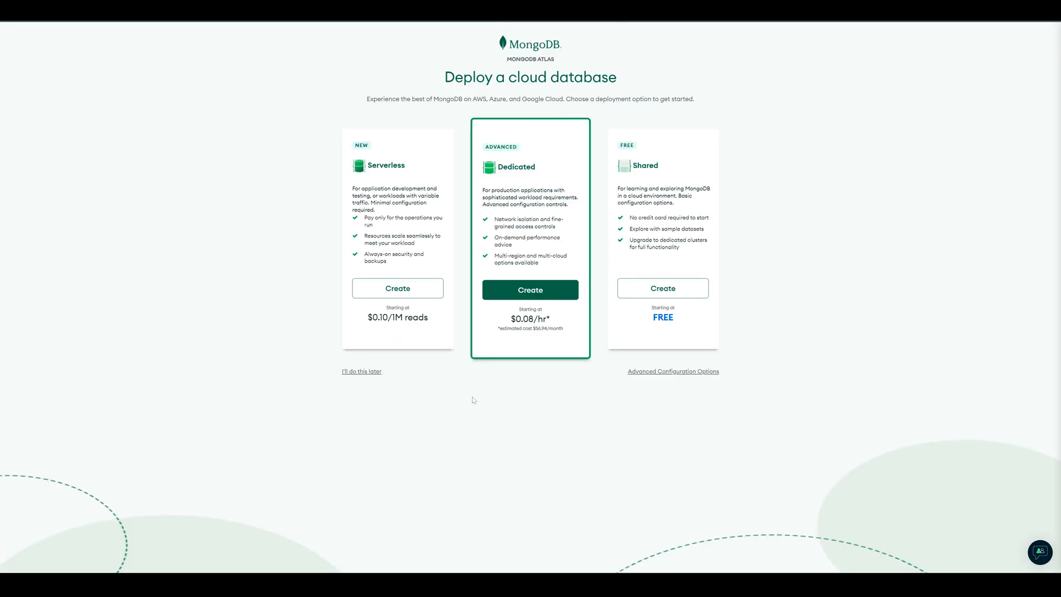
pyautogui.moveTo(568, 380)
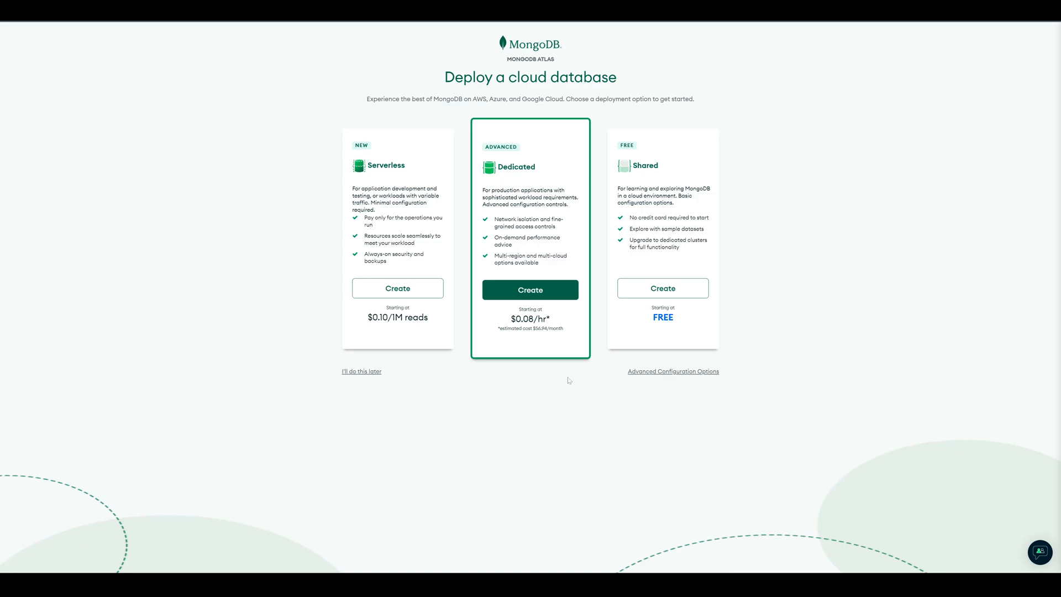
pyautogui.moveTo(588, 369)
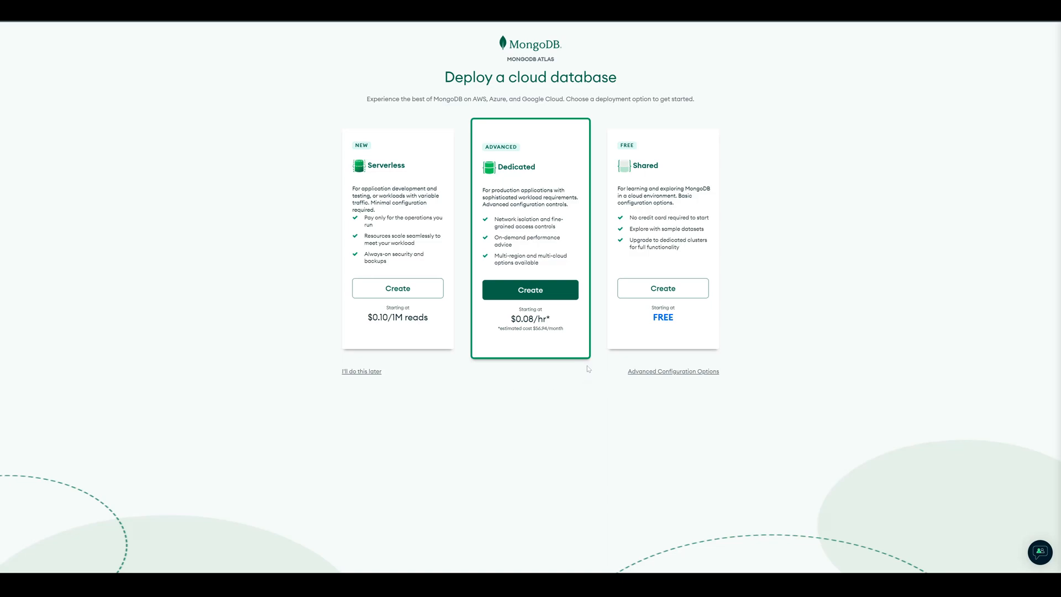
pyautogui.moveTo(666, 255)
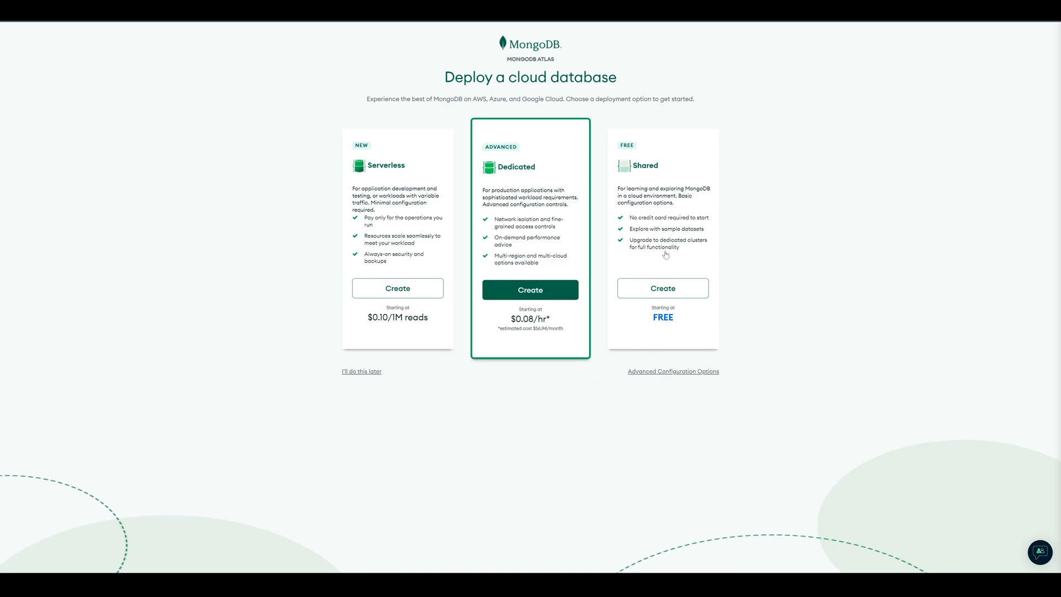
pyautogui.click(664, 255)
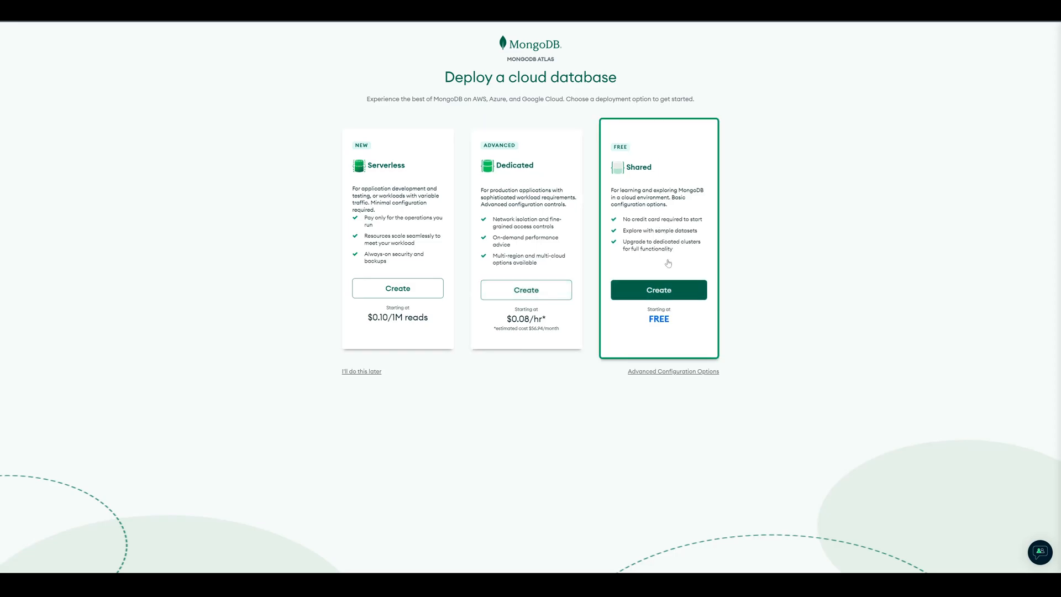
# Create a Shared cluster on Azure in Netherlands (westeurope) and review its cluster settings.
pyautogui.click(659, 289)
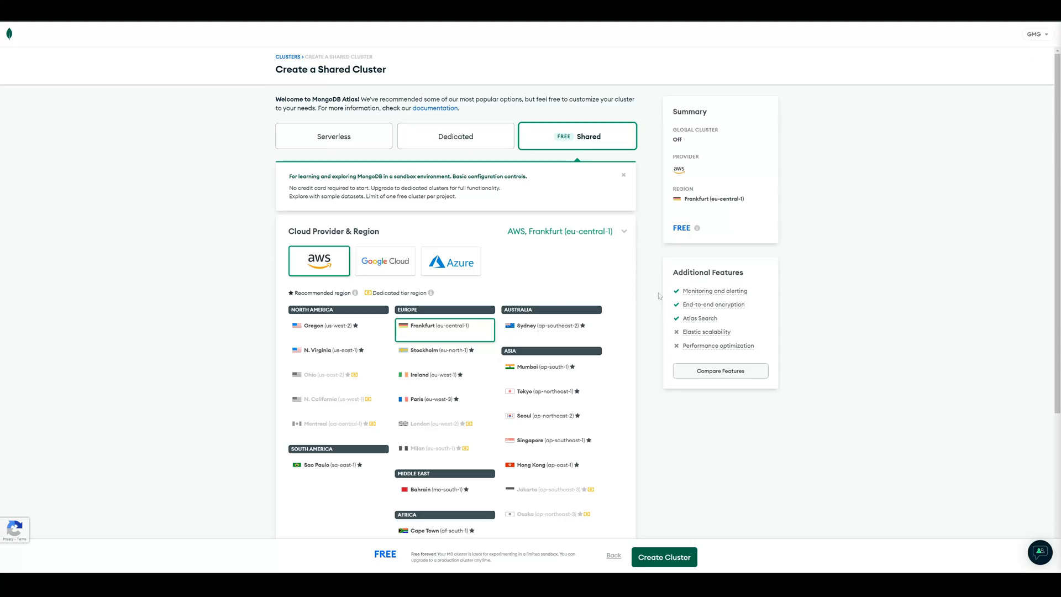
pyautogui.moveTo(283, 268)
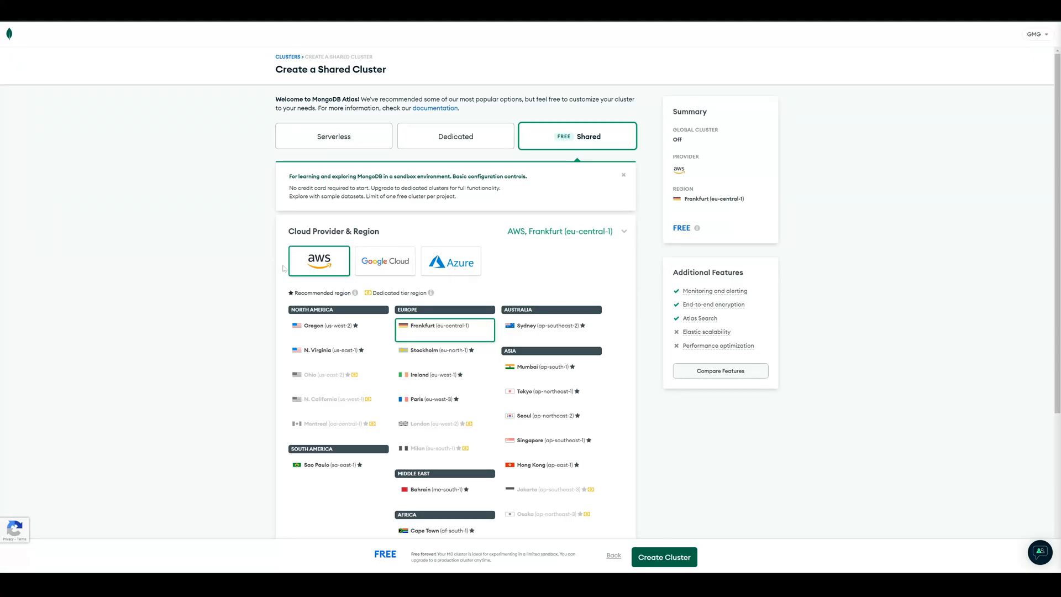
pyautogui.moveTo(517, 289)
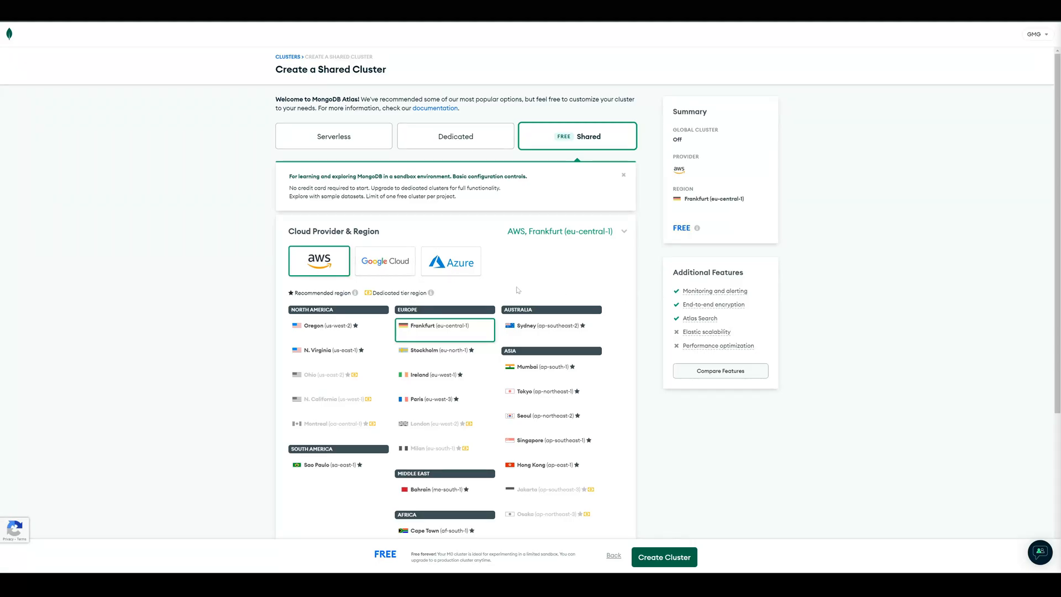
pyautogui.click(451, 261)
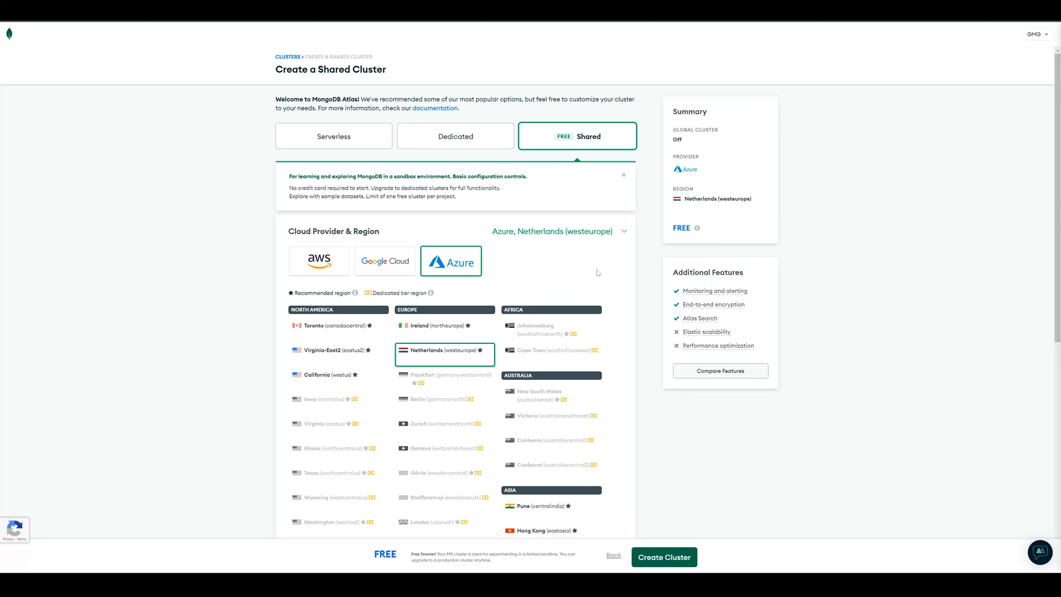
pyautogui.scroll(-3)
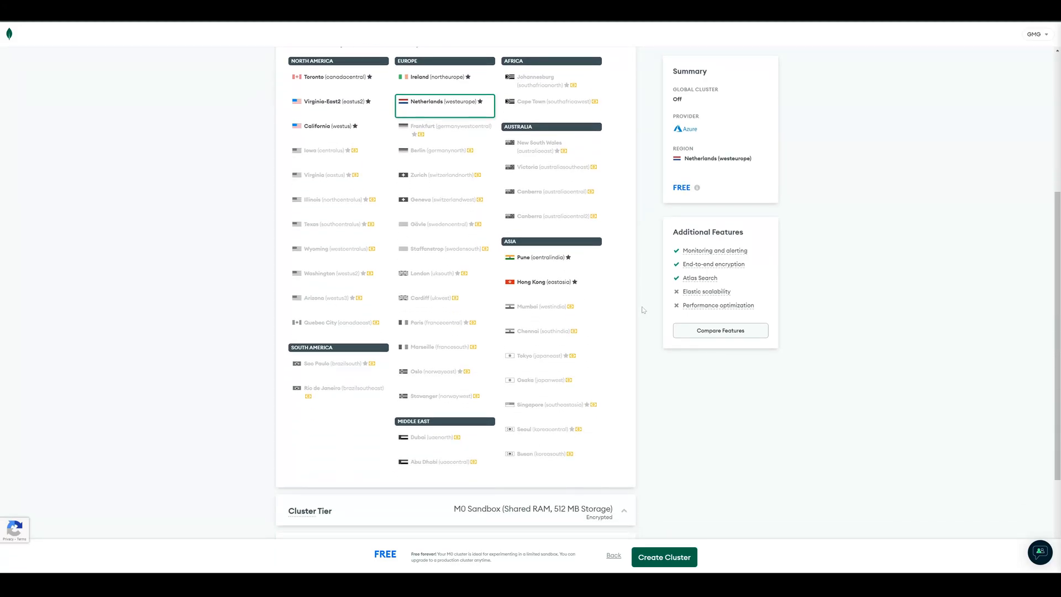
pyautogui.scroll(-3)
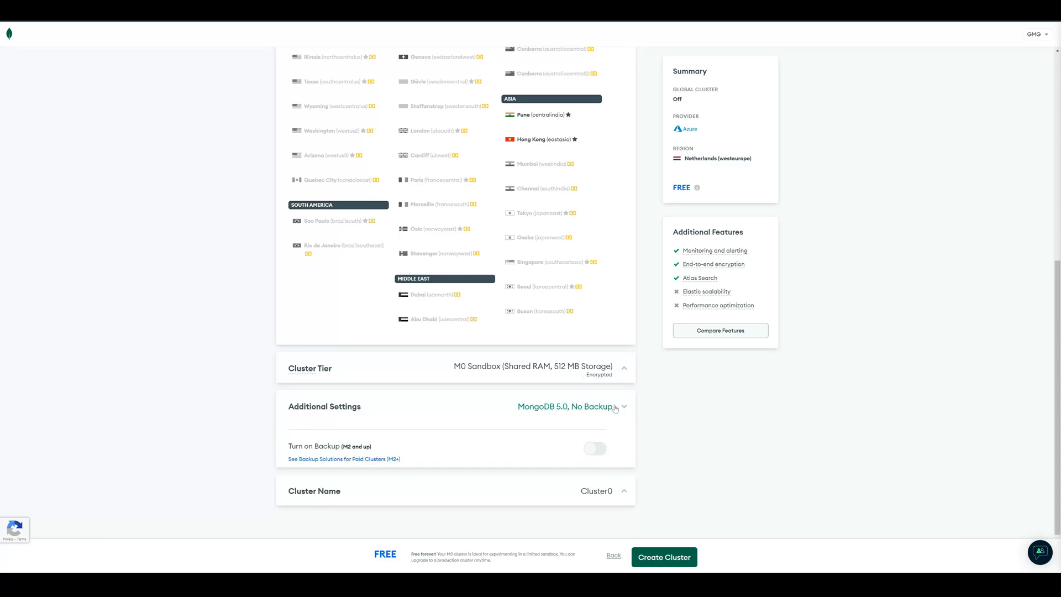
pyautogui.scroll(-3)
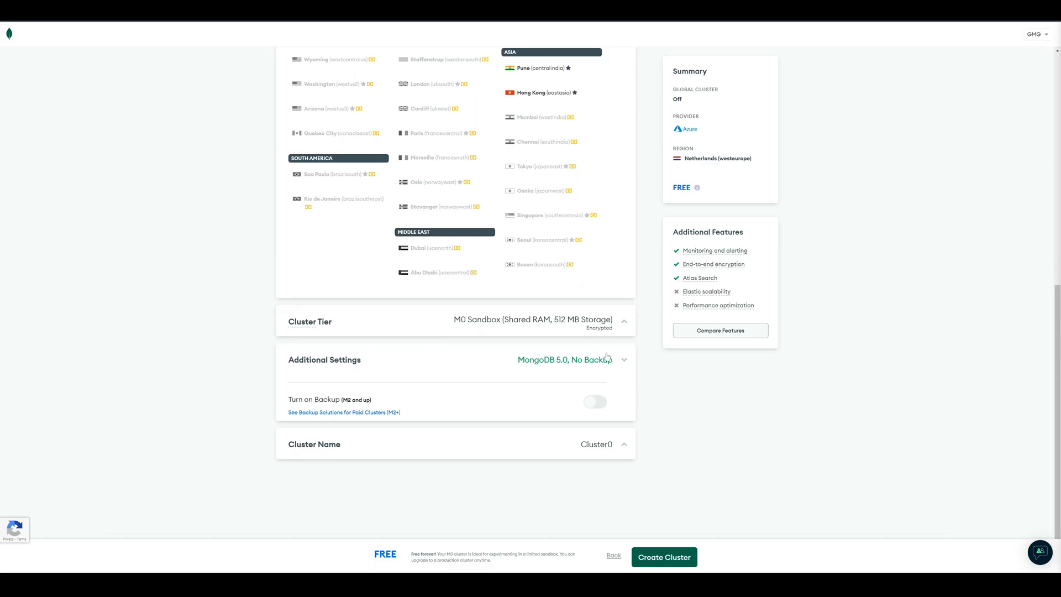
# Confirm the M0 Sandbox tier and start renaming the cluster, typed so far as 'FirstGam'.
pyautogui.click(623, 321)
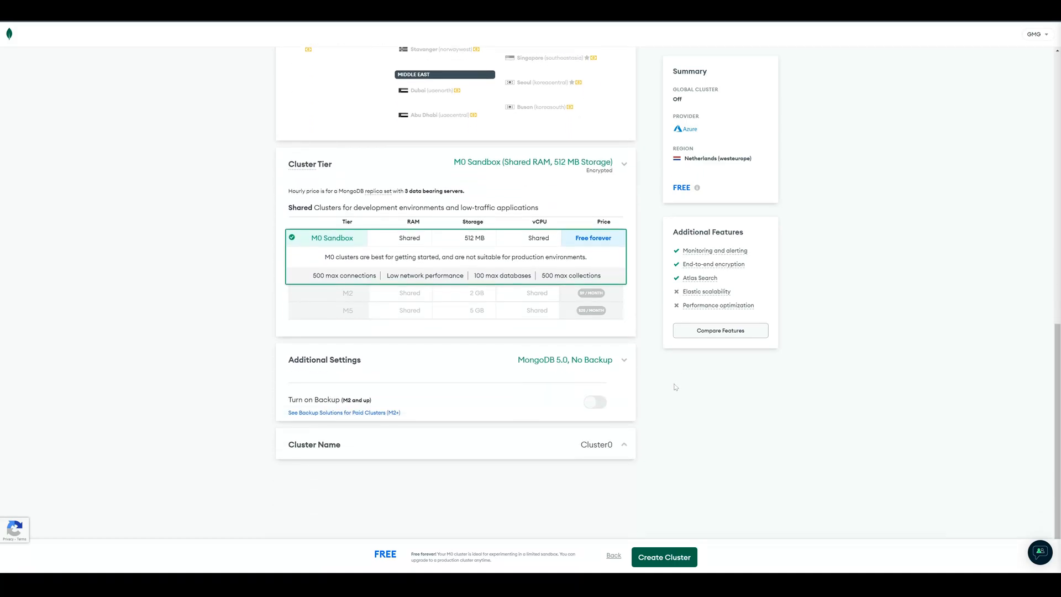
pyautogui.click(623, 444)
pyautogui.write('F')
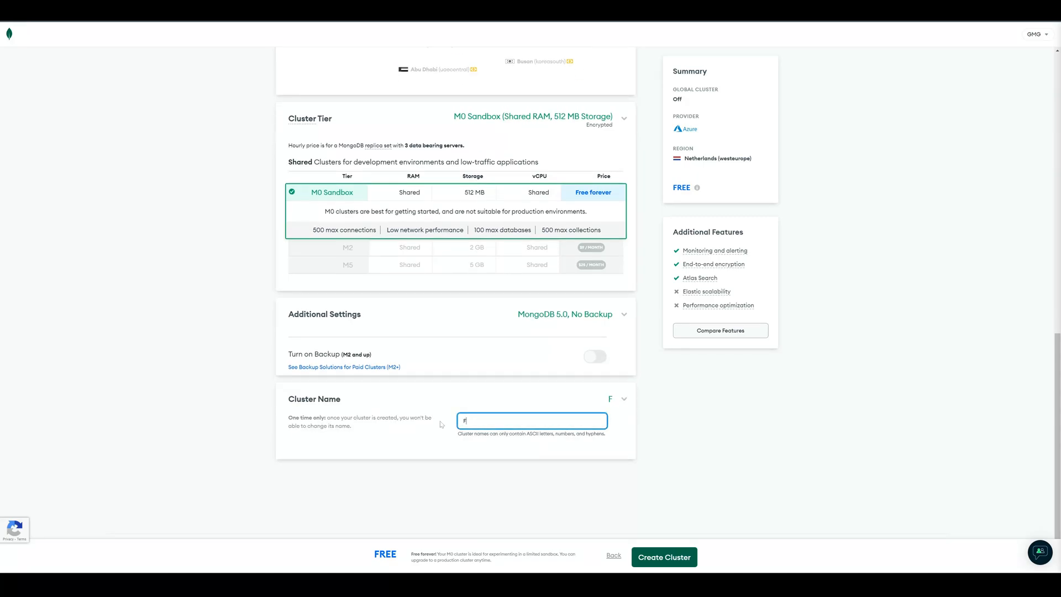
pyautogui.write('irstGam')
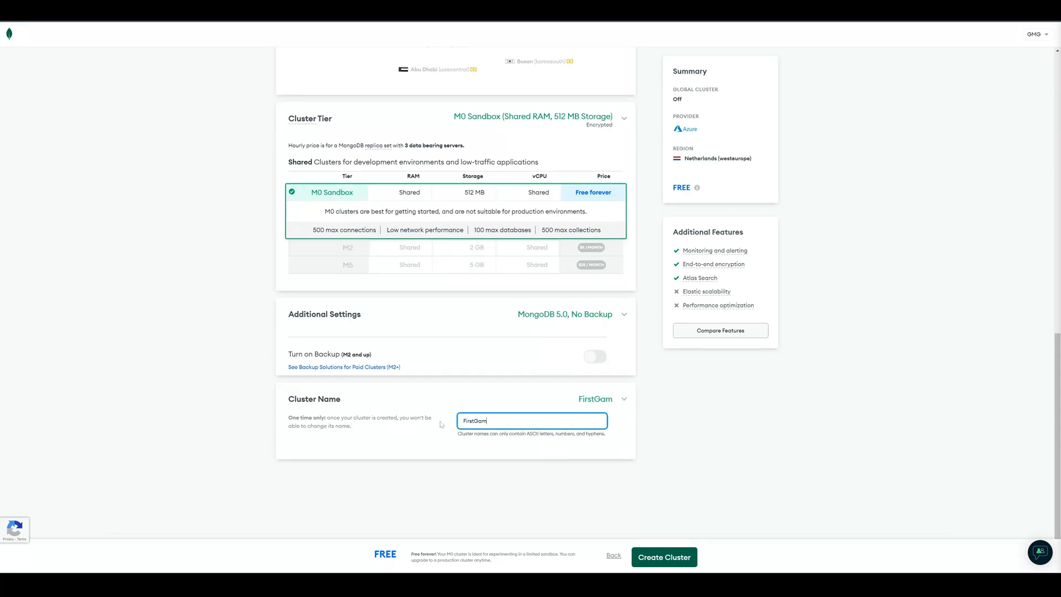
# Create the cluster and pick Username and Password authentication for user 'admin'.
pyautogui.click(663, 557)
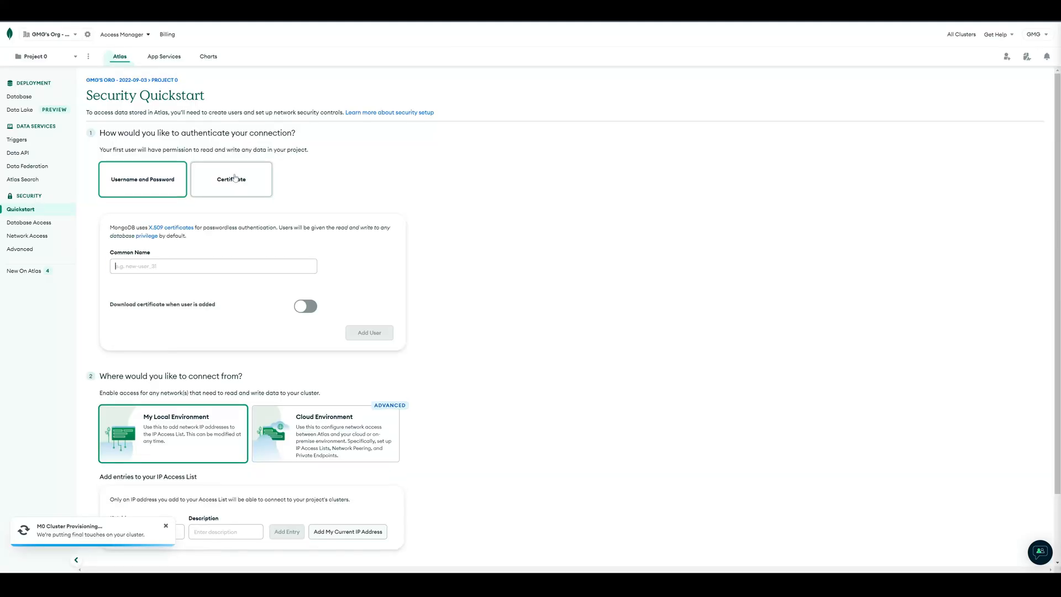
pyautogui.click(231, 179)
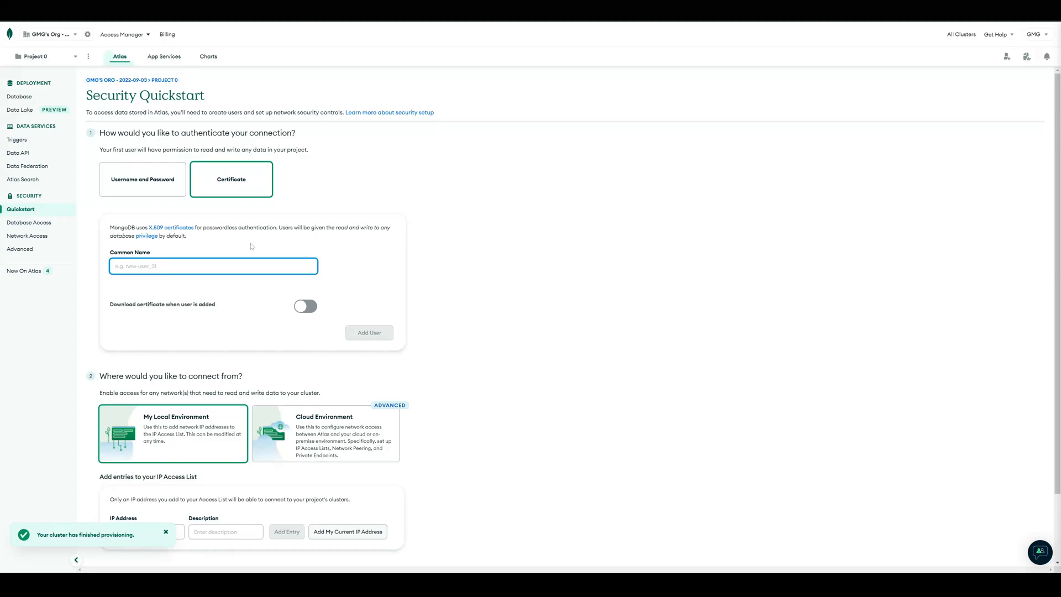
pyautogui.click(213, 265)
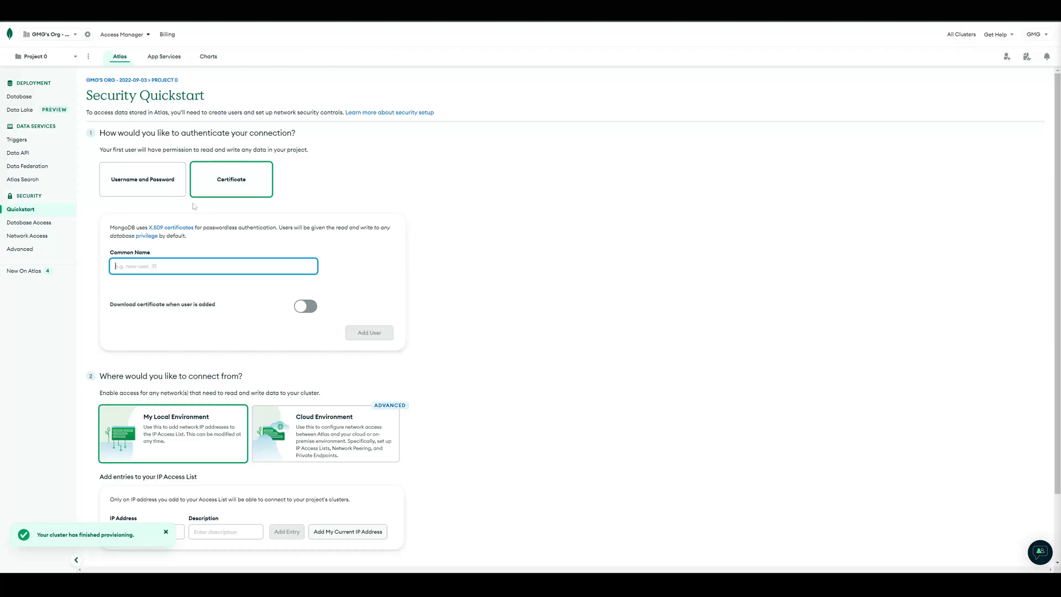
pyautogui.click(142, 179)
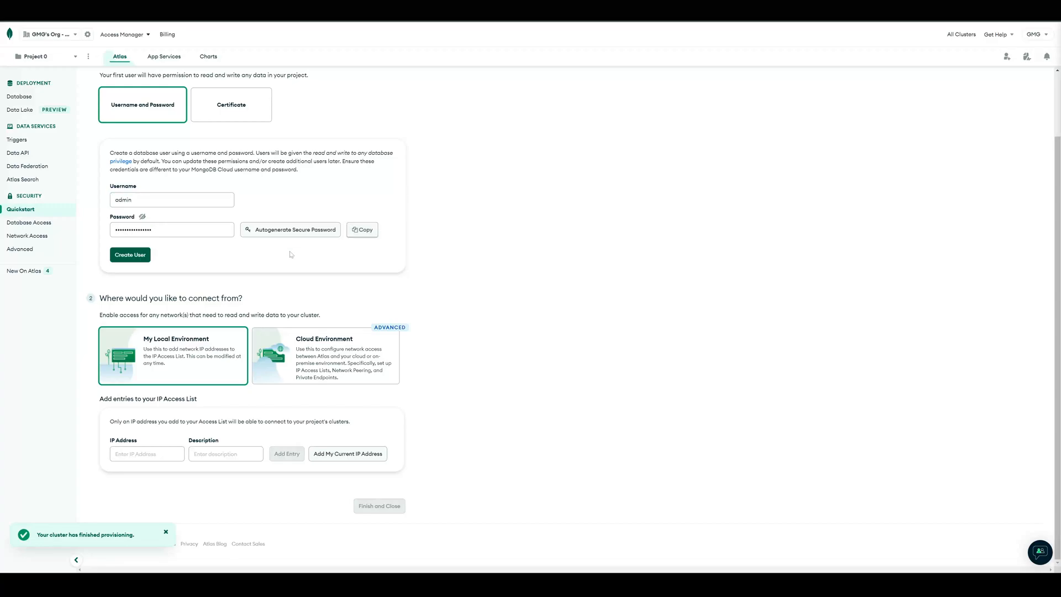
pyautogui.moveTo(158, 257)
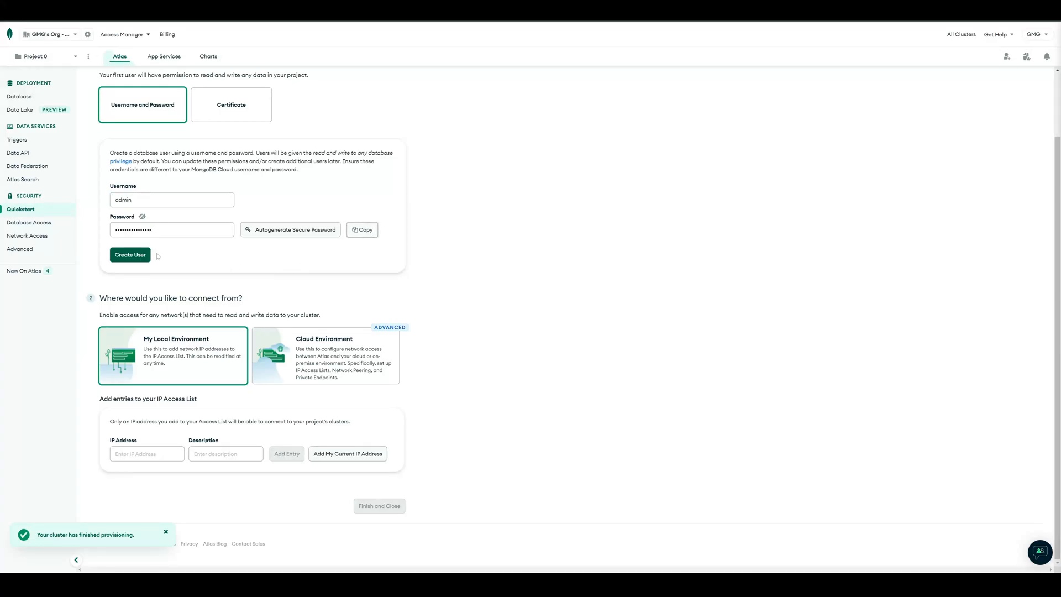
# Create database user 'admin' and add the current IP address to the IP Access List.
pyautogui.click(129, 254)
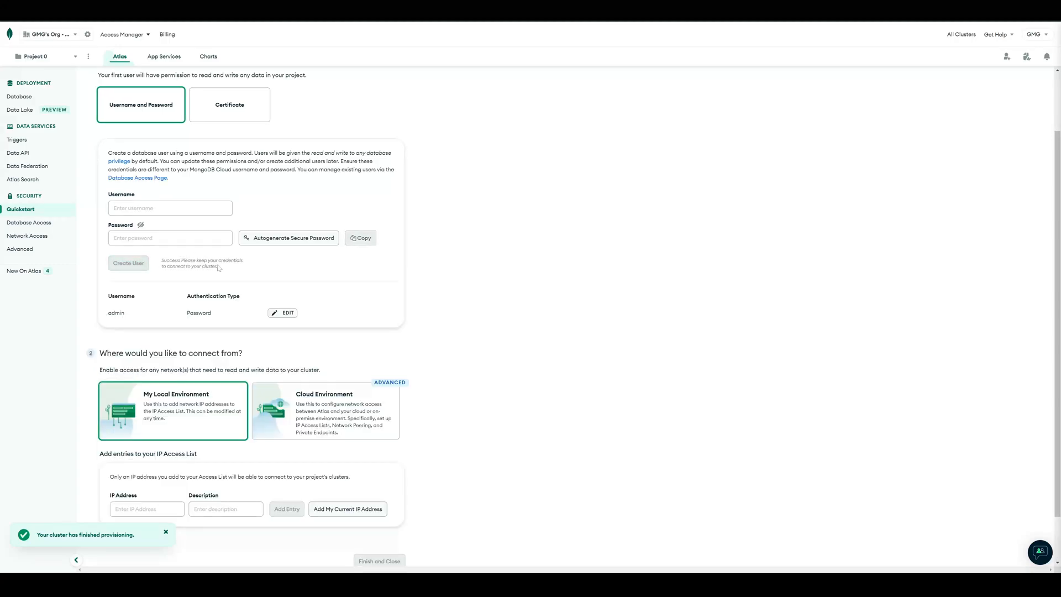
pyautogui.scroll(-3)
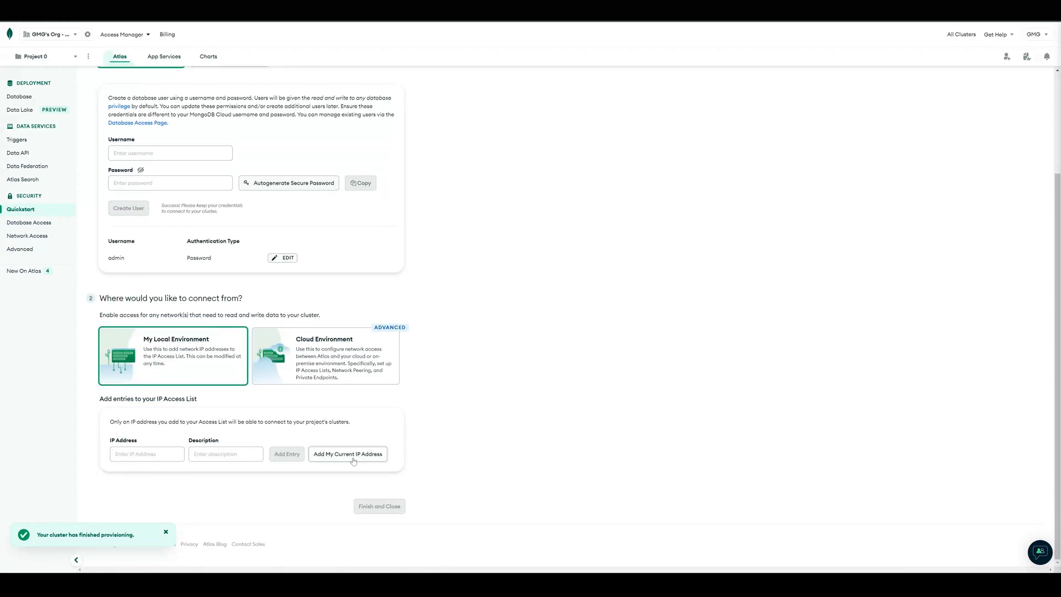
pyautogui.click(347, 453)
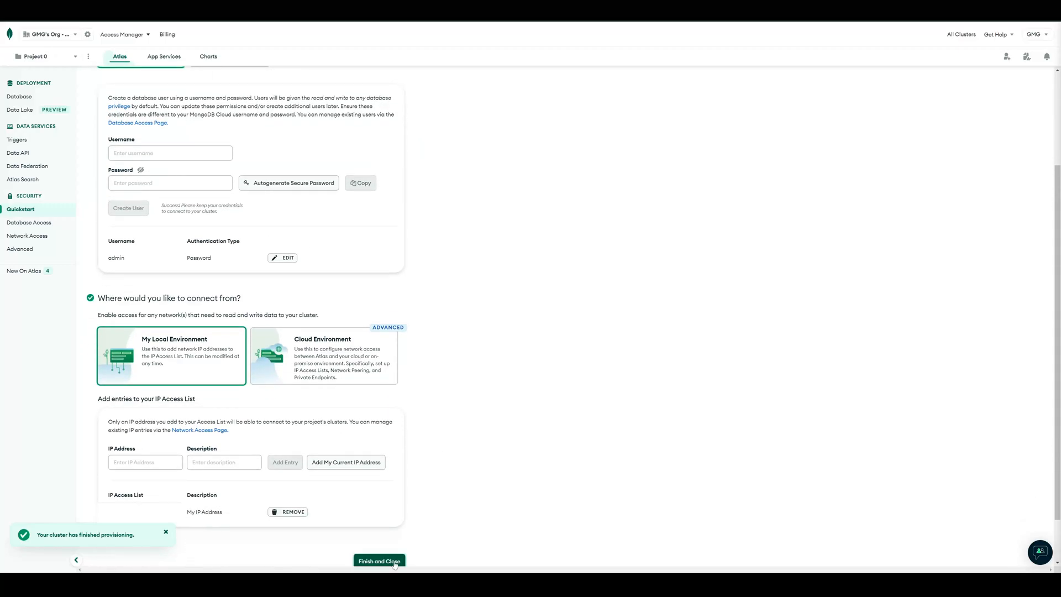
# Finish security setup, keep the Quickstart guide visible, and go to FirstGame's databases.
pyautogui.click(379, 560)
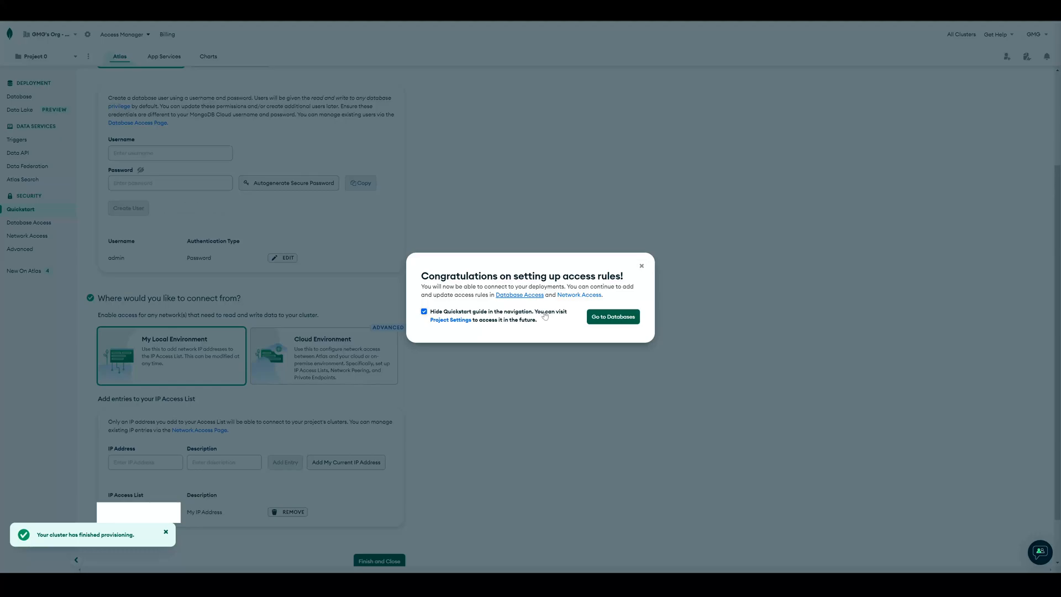
pyautogui.click(423, 311)
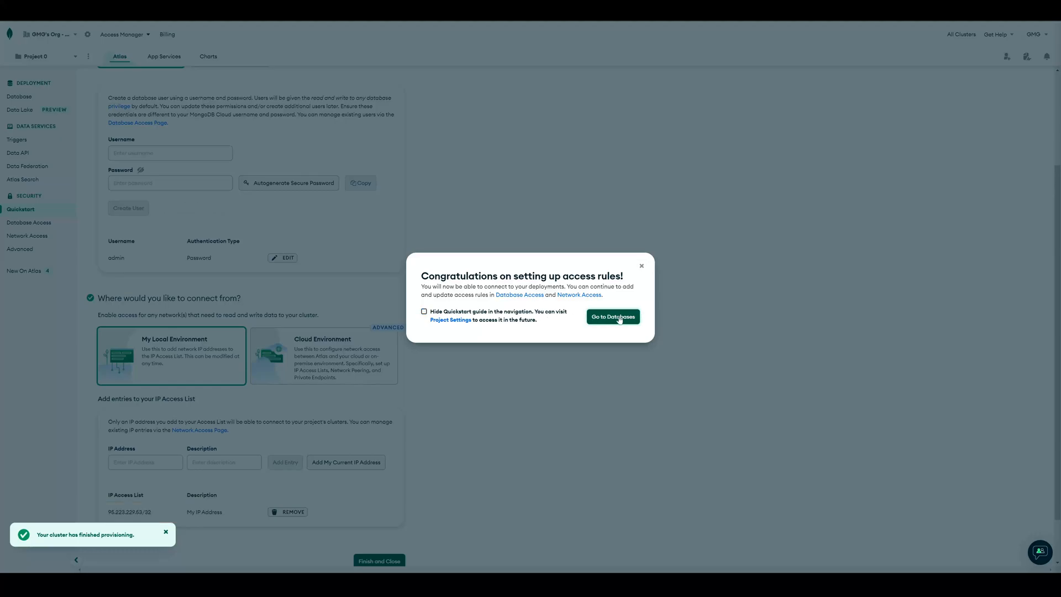
pyautogui.click(613, 316)
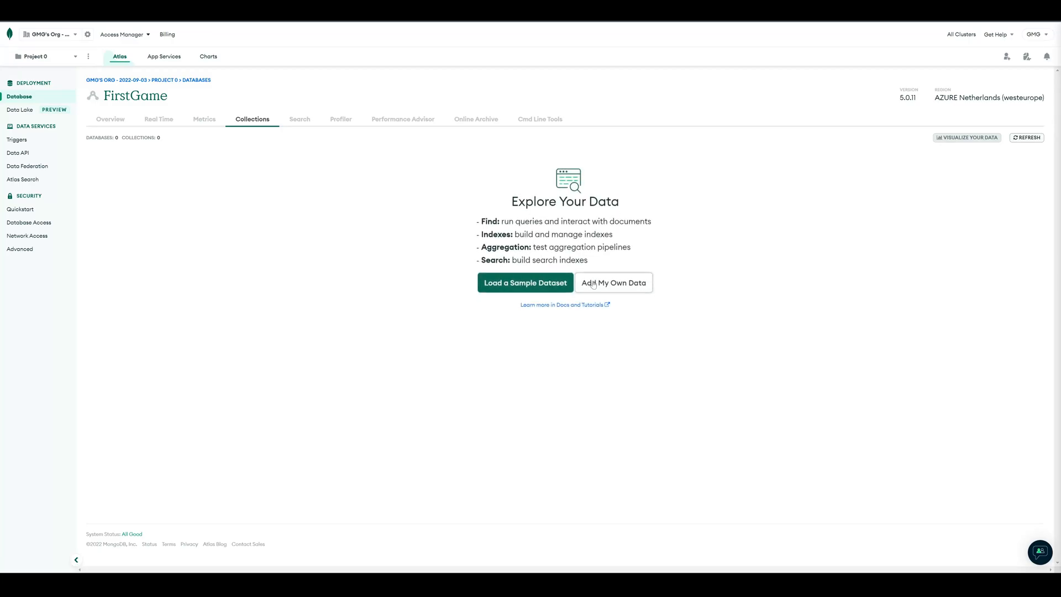
# Add your own data: database 'GameOne' with collection 'Highscore'.
pyautogui.click(614, 282)
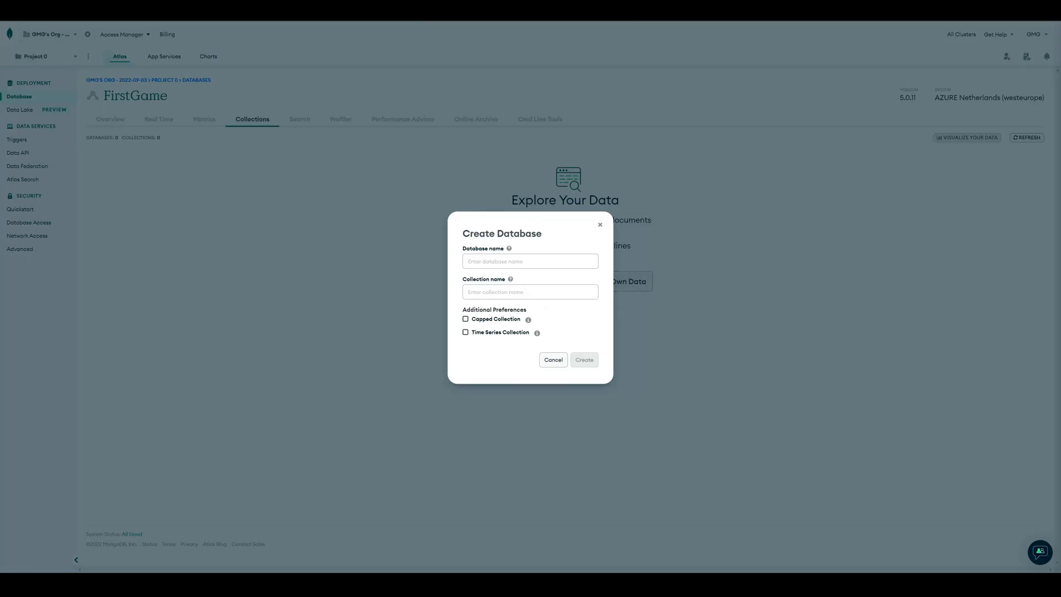
pyautogui.write('GameOne')
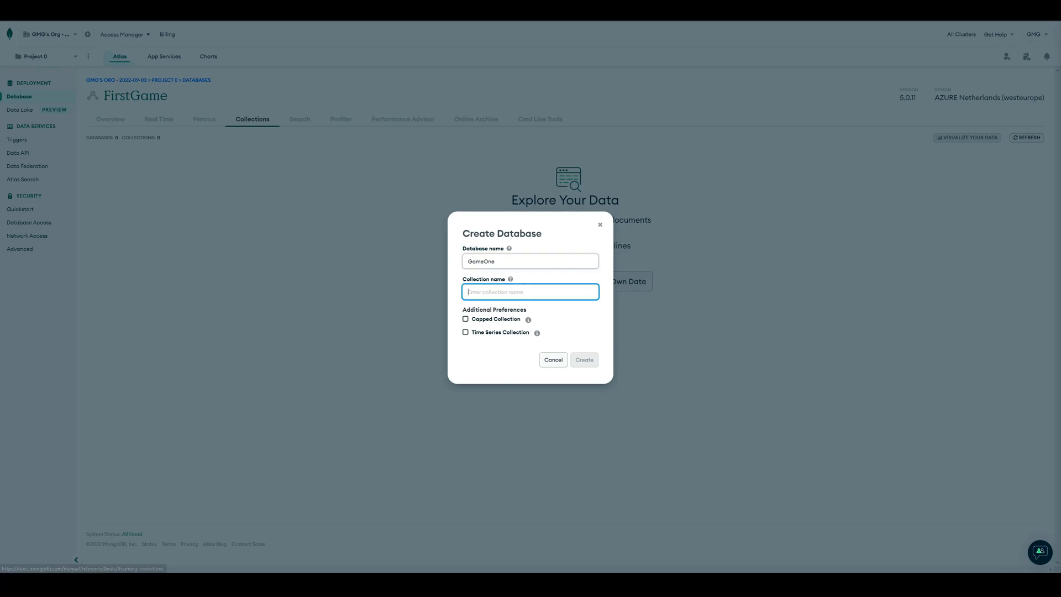
pyautogui.write('Highscore')
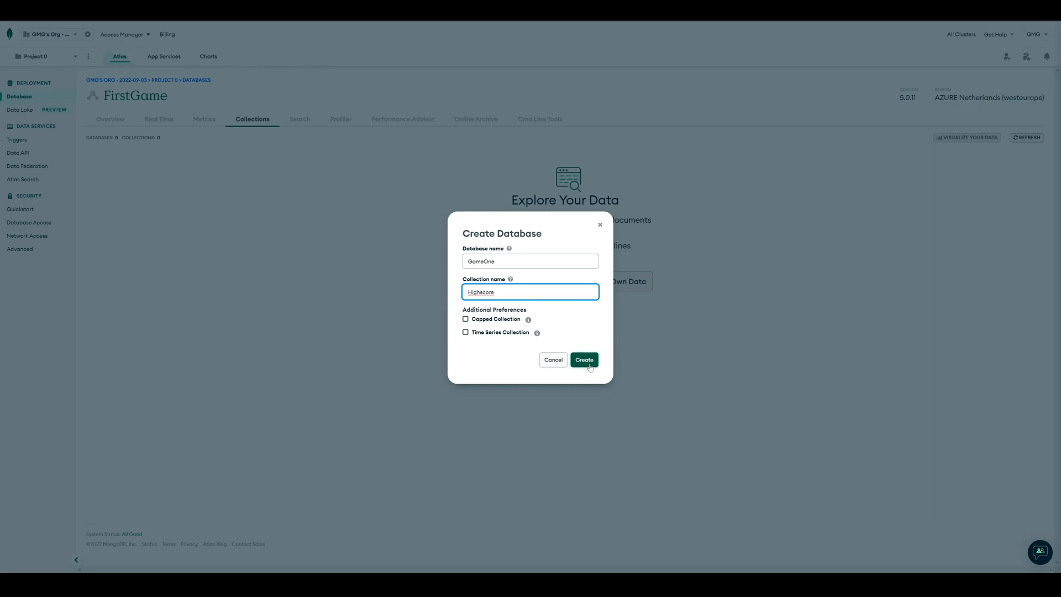
pyautogui.click(584, 359)
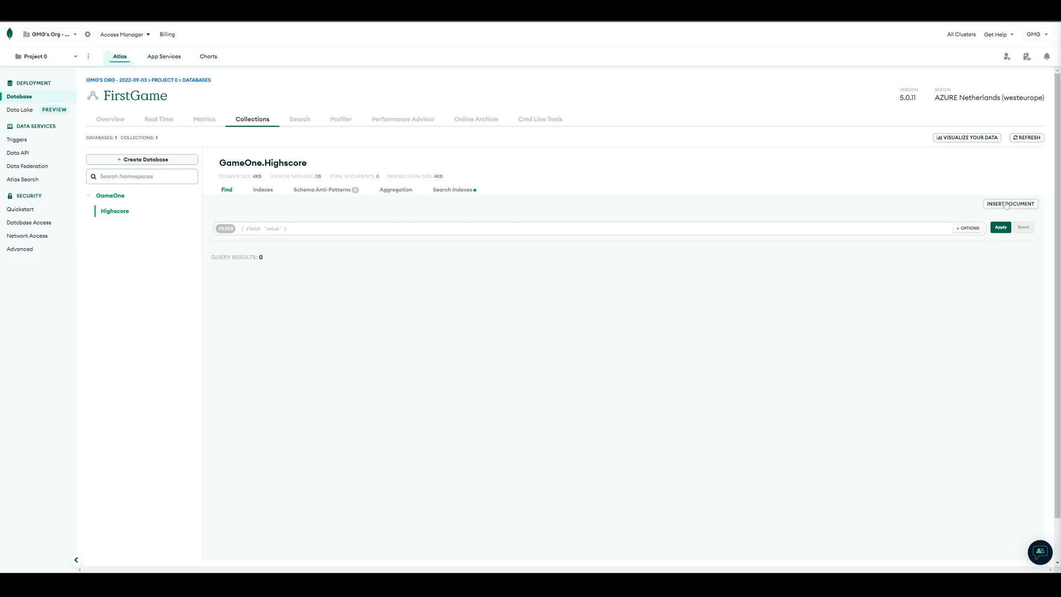
# Insert a Highscore document with player 'Bobby' and score 40 (Int32).
pyautogui.click(1009, 204)
pyautogui.write('player')
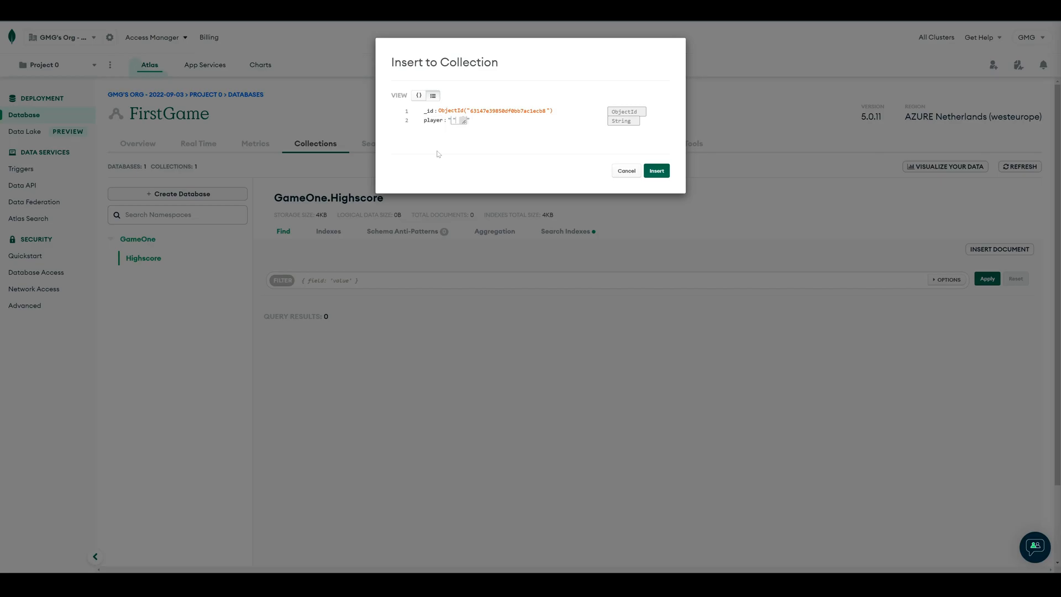
pyautogui.write('Bobby')
pyautogui.write('score')
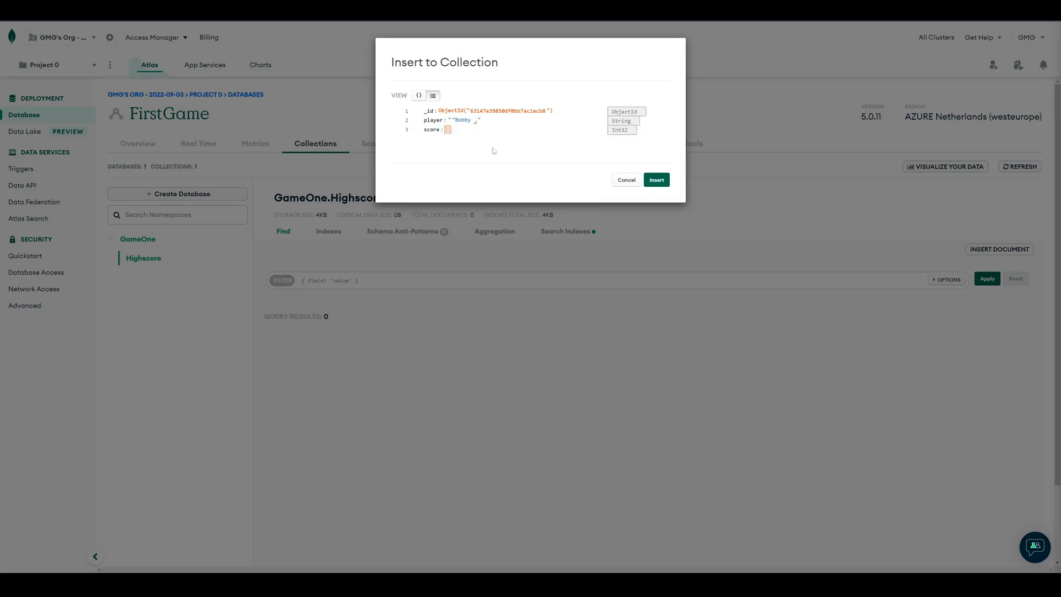
pyautogui.write('40')
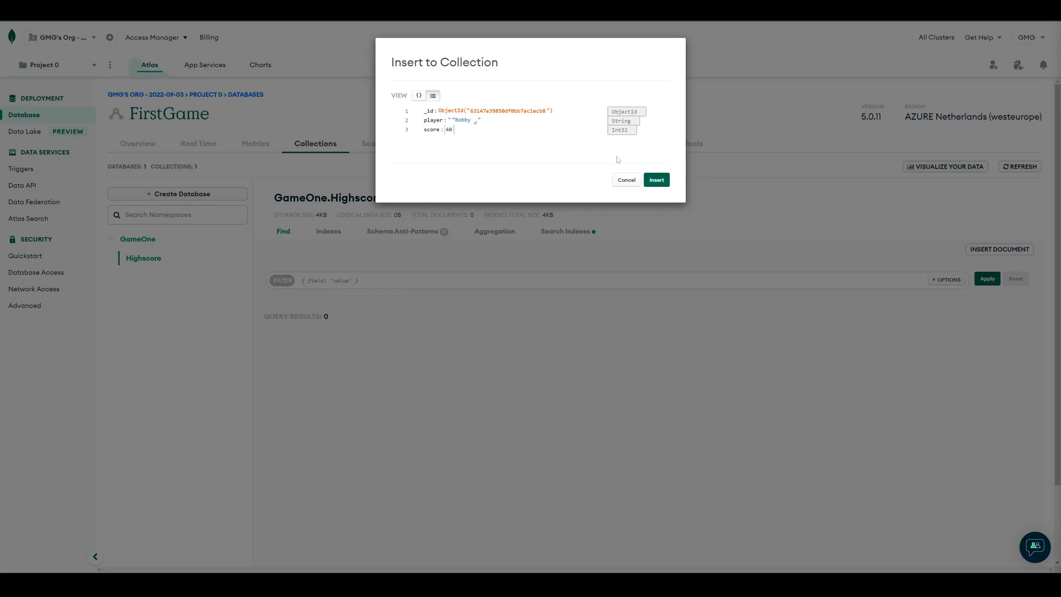
pyautogui.click(656, 180)
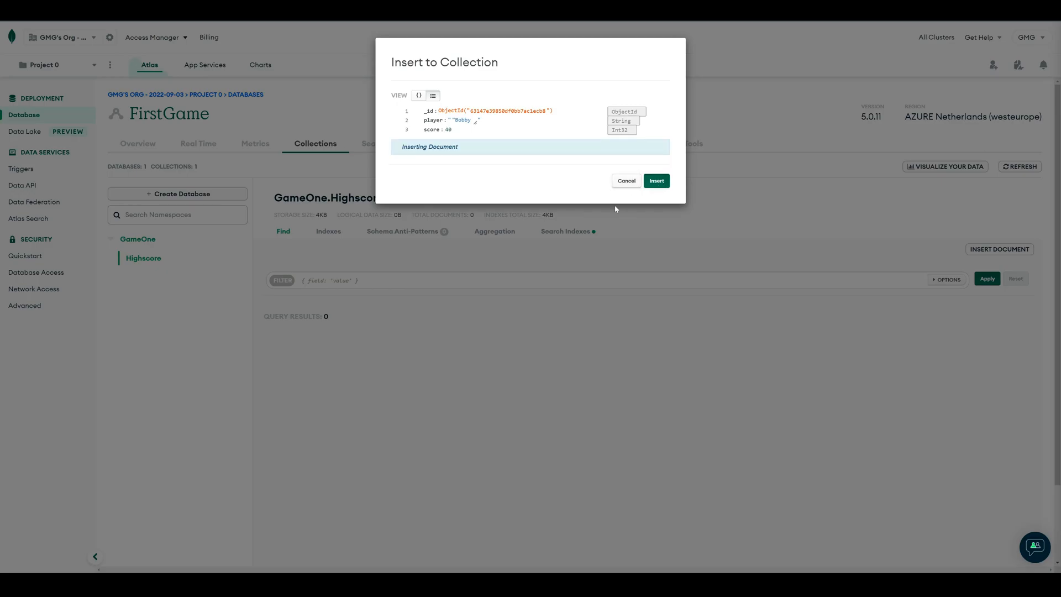
pyautogui.click(656, 181)
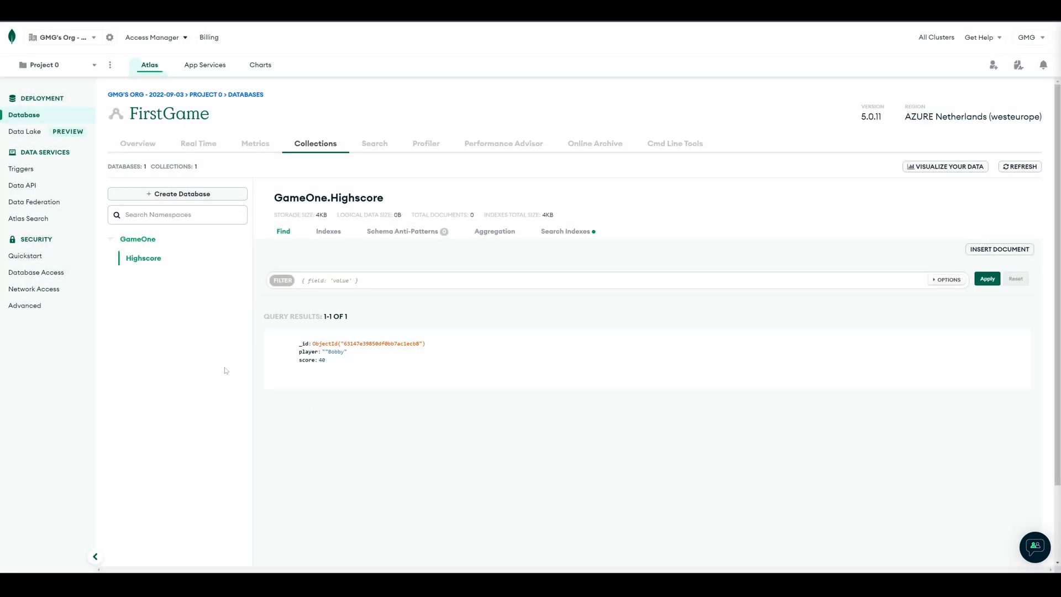
pyautogui.moveTo(294, 386)
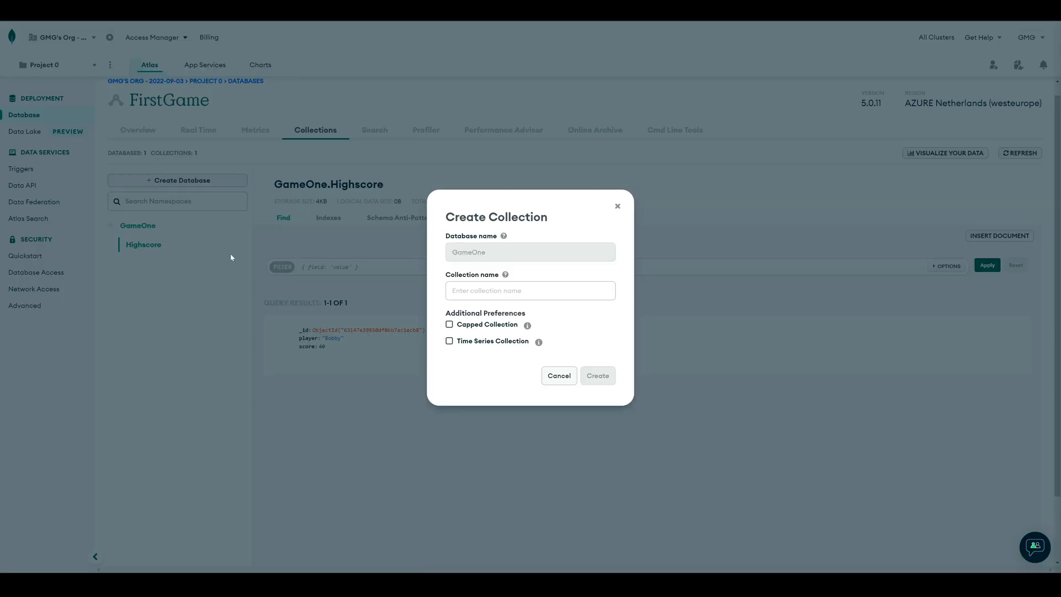
# Create a 'Users' collection in the GameOne database and select it.
pyautogui.write('Users')
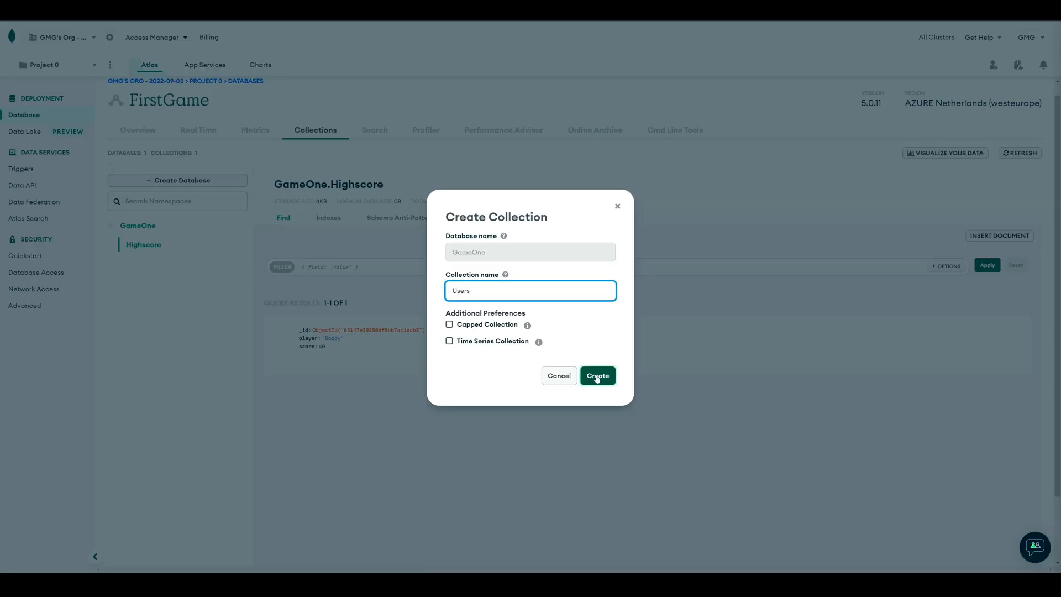
pyautogui.click(597, 375)
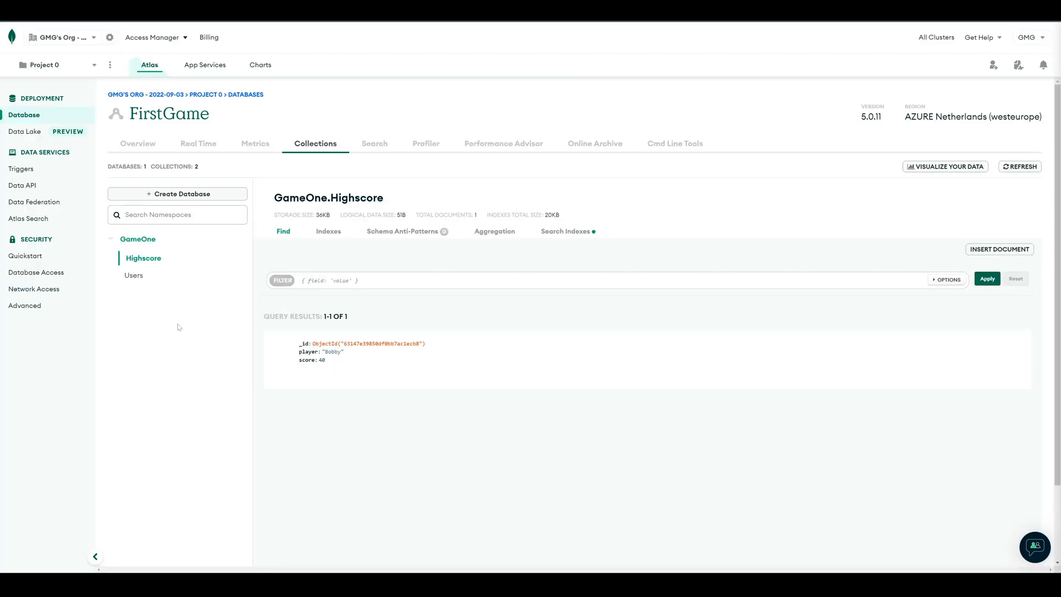
pyautogui.click(134, 275)
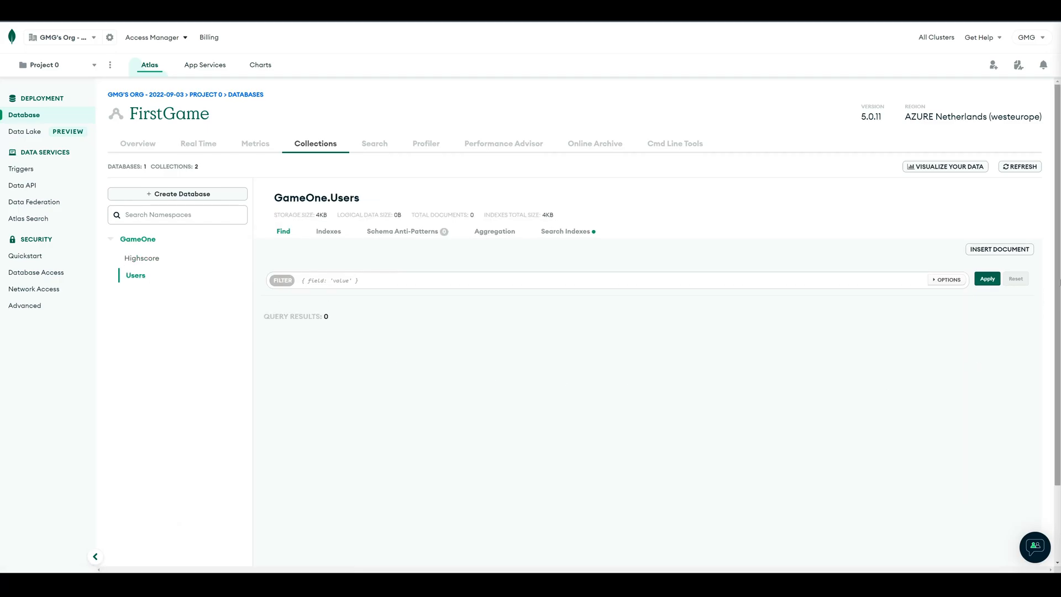
# Insert a document with player 'bobby' into the Users collection.
pyautogui.click(999, 249)
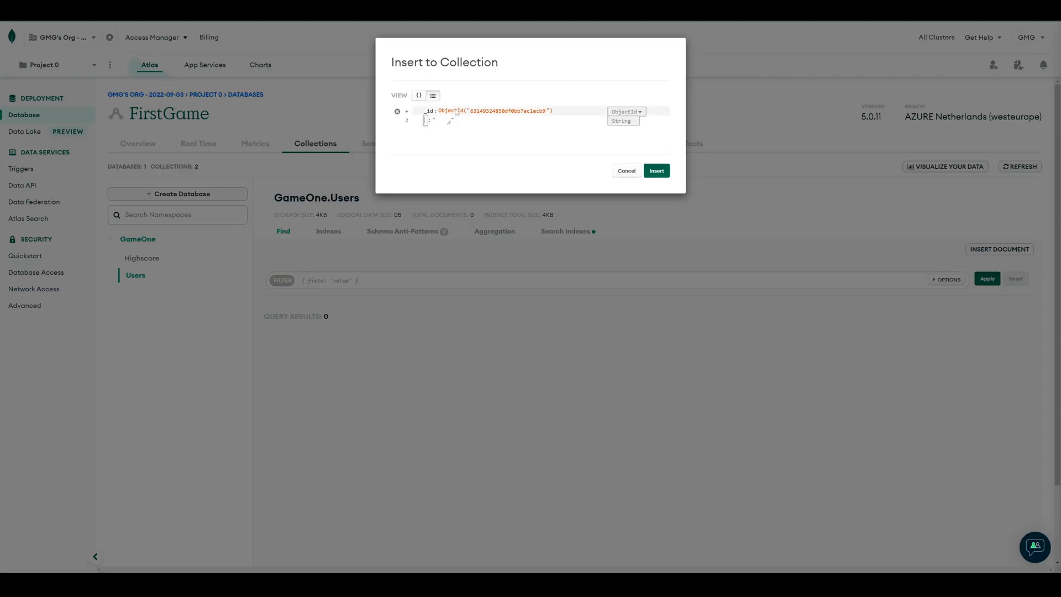
pyautogui.write('player')
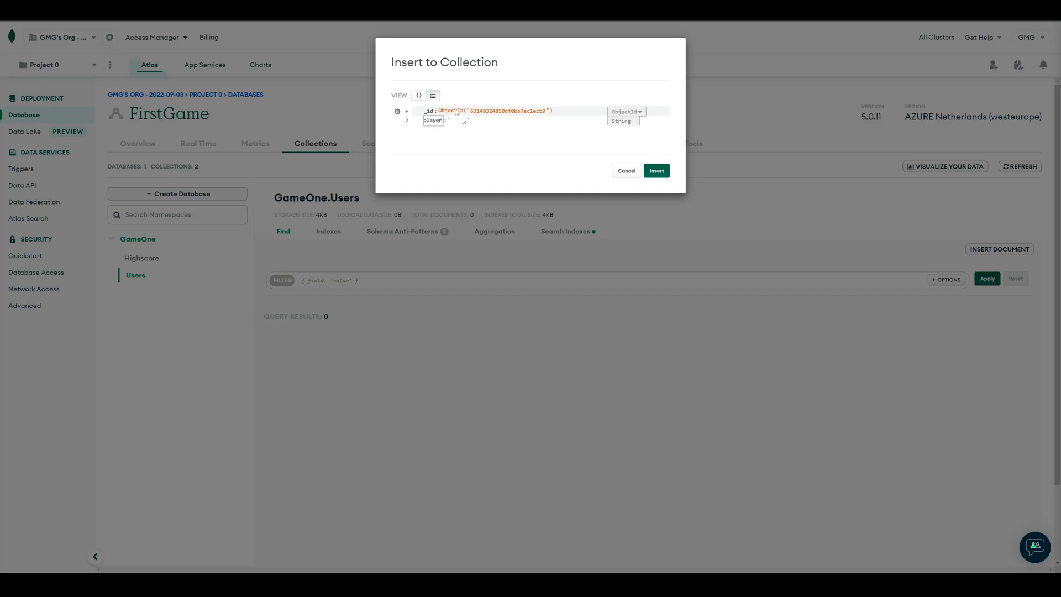
pyautogui.write('bobby')
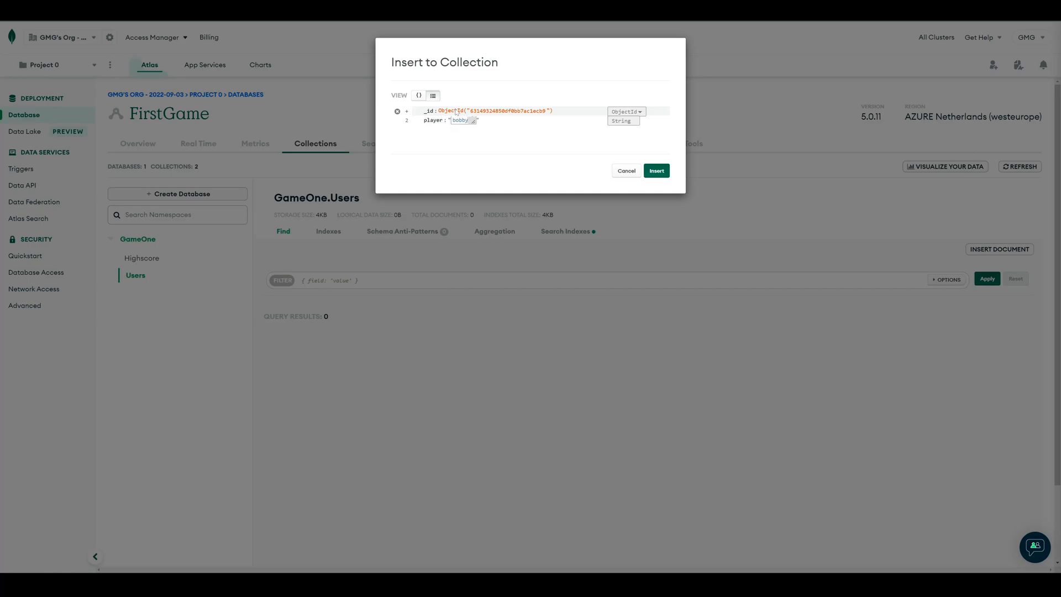
pyautogui.click(656, 170)
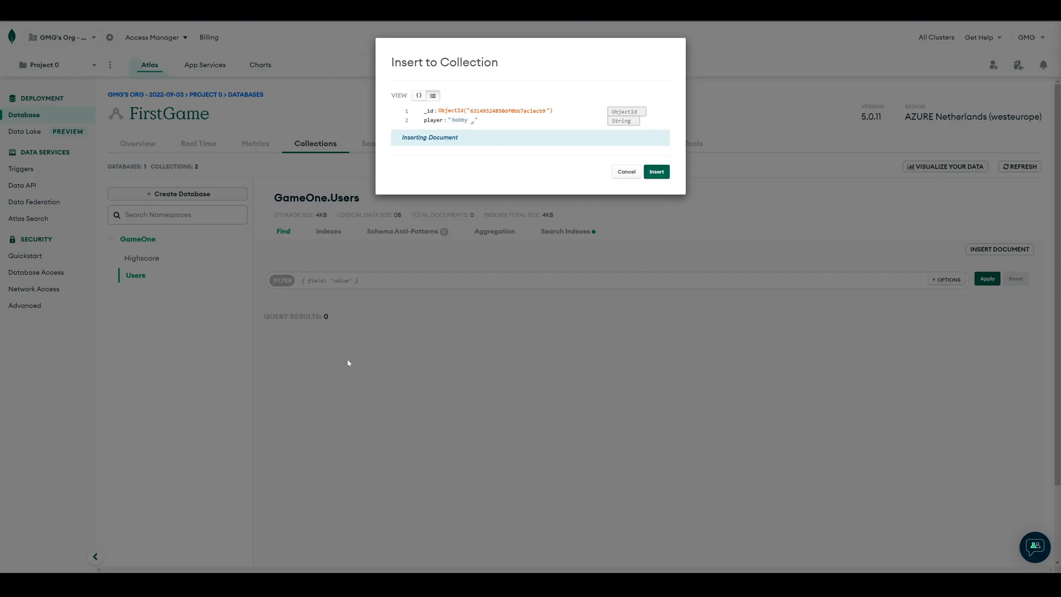
pyautogui.click(656, 171)
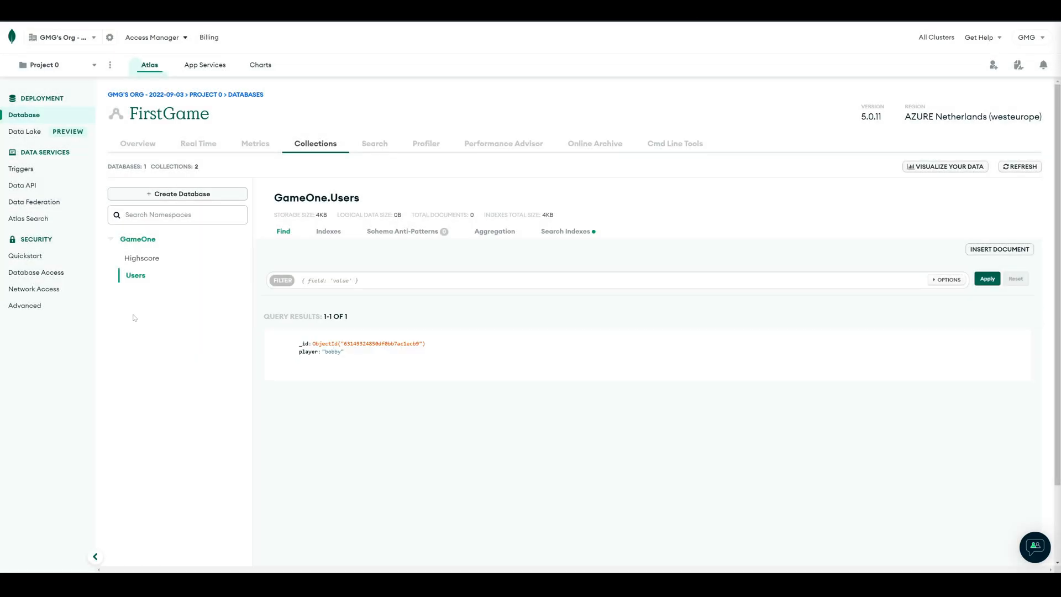
pyautogui.moveTo(158, 323)
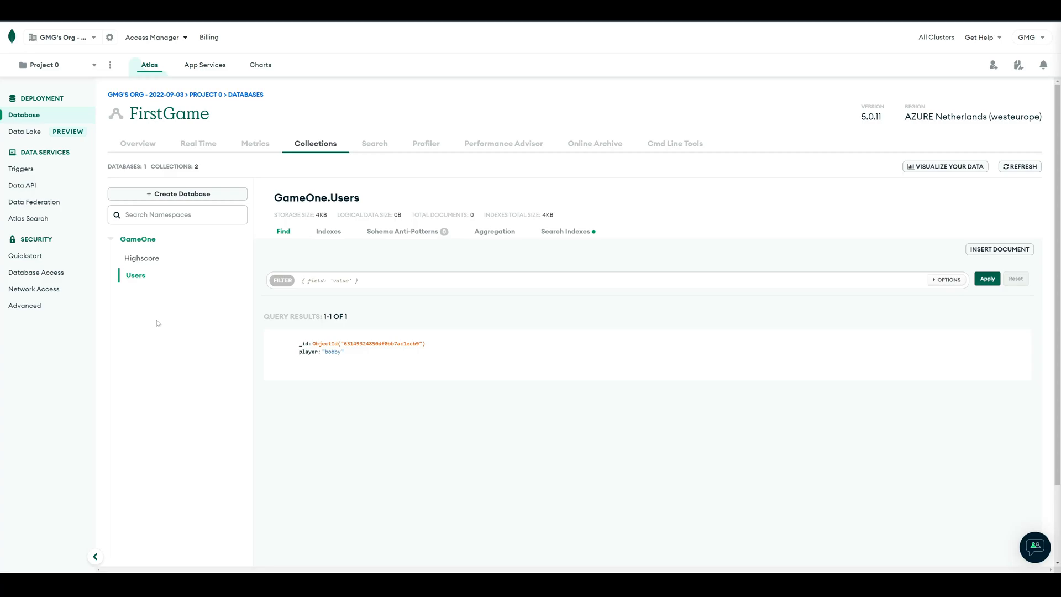
pyautogui.moveTo(205, 68)
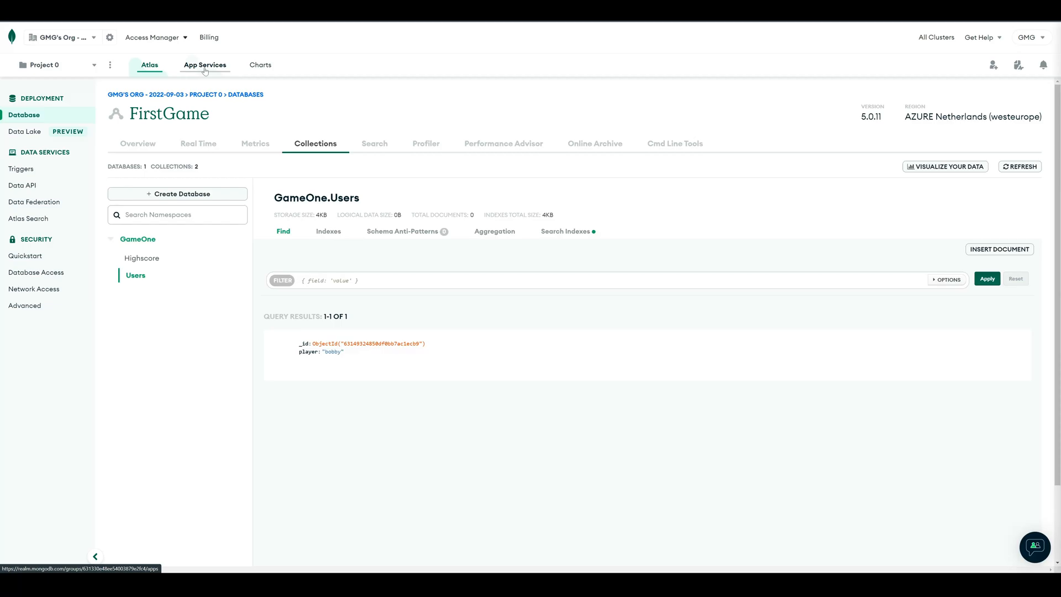
# Build a custom App Services app, Application-0, keeping the default FirstGame cluster settings.
pyautogui.click(205, 65)
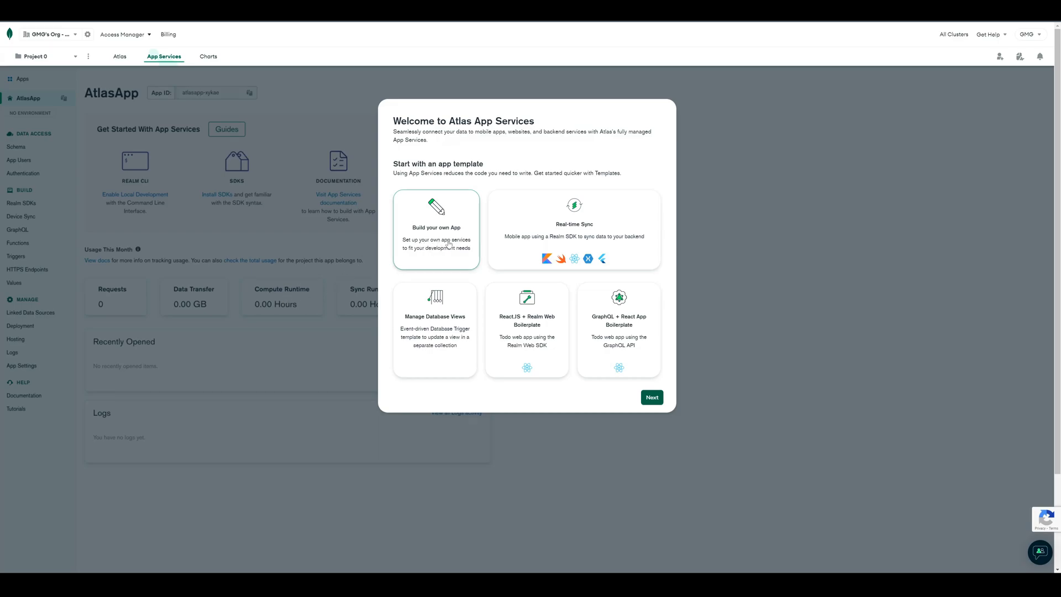
pyautogui.click(651, 397)
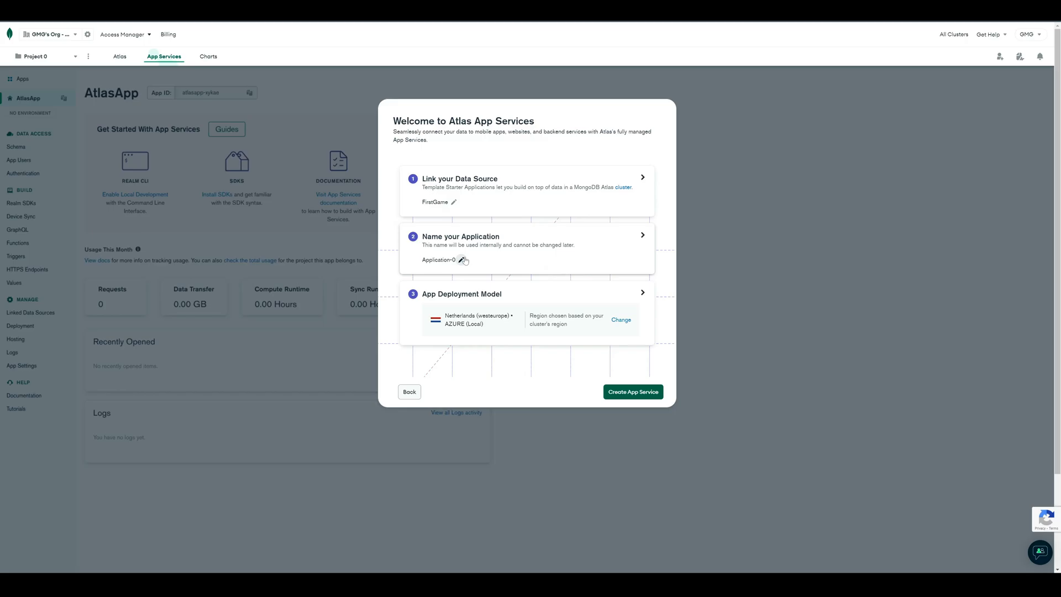
pyautogui.moveTo(634, 396)
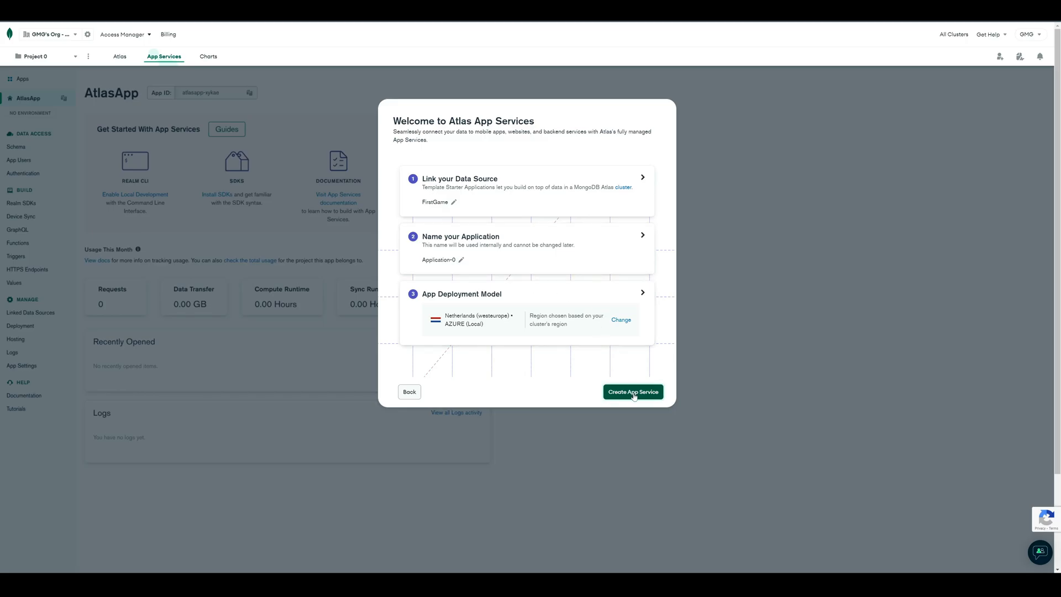
pyautogui.click(633, 392)
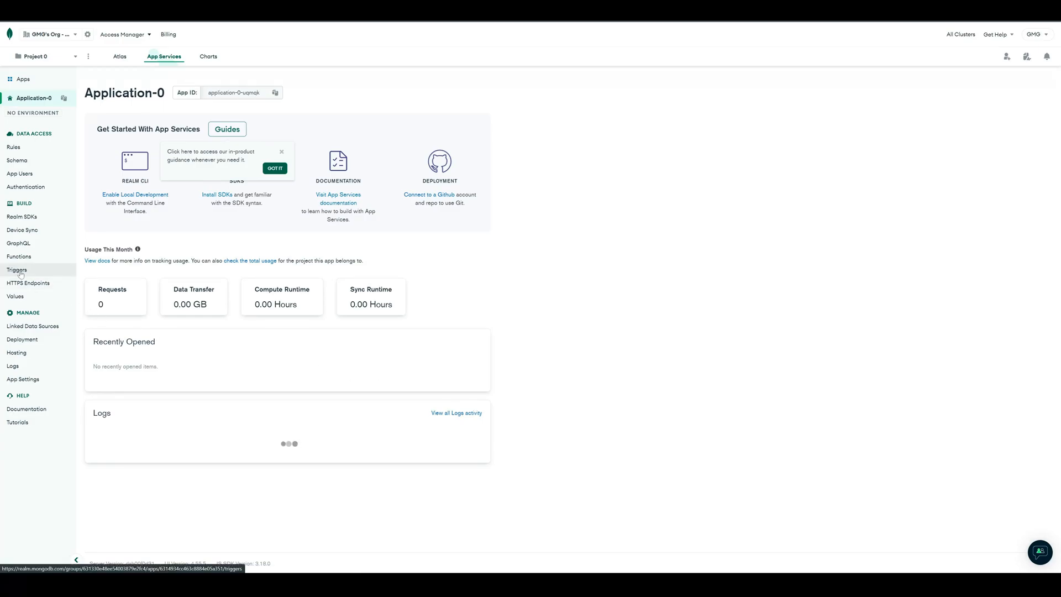
# Add a new trigger named addUserTrigger on the FirstGame cluster.
pyautogui.click(17, 269)
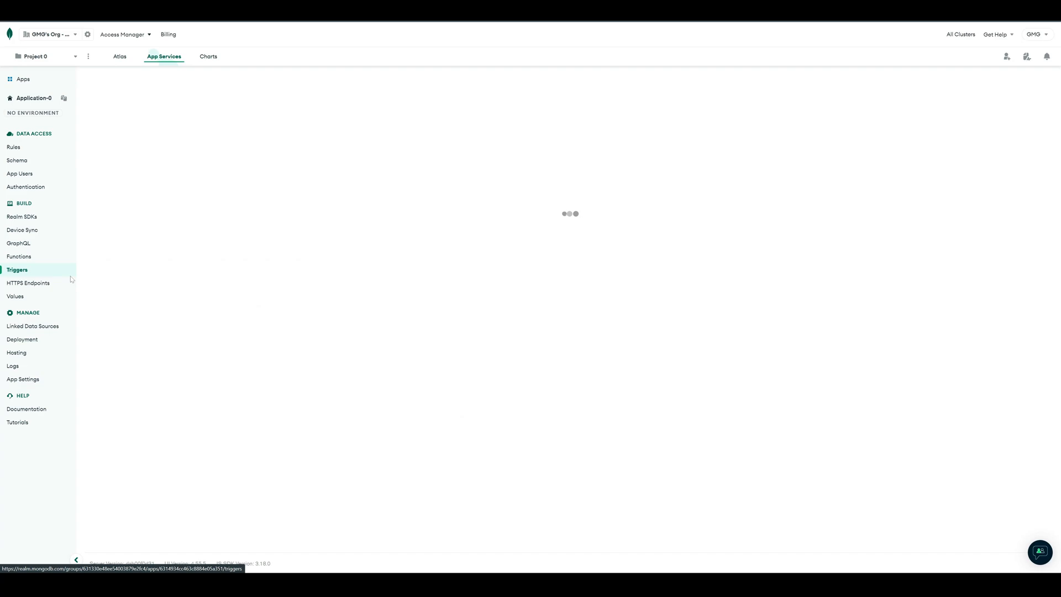
pyautogui.click(16, 269)
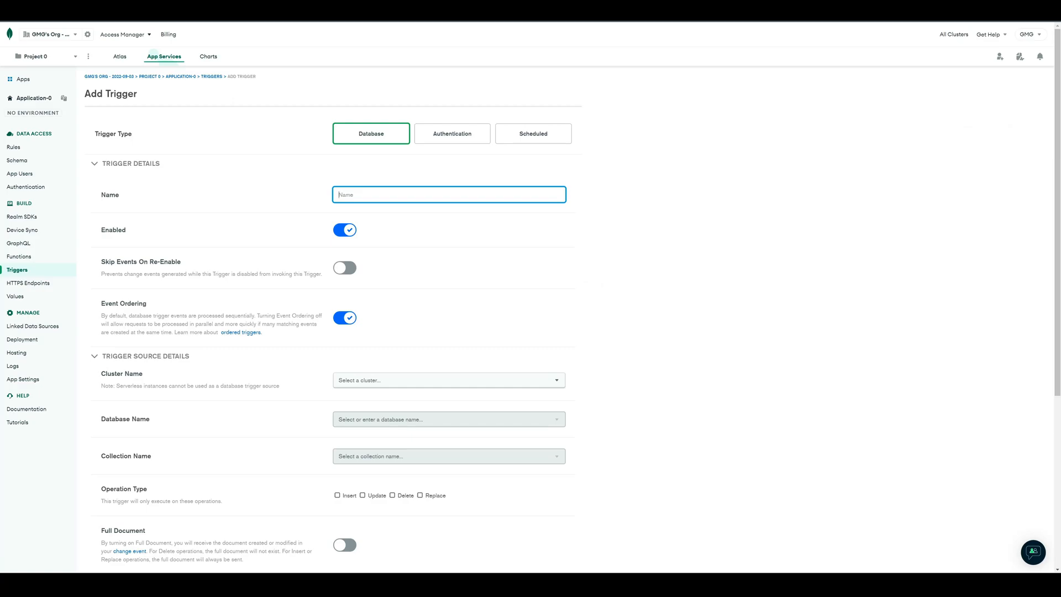
pyautogui.write('addUserTr')
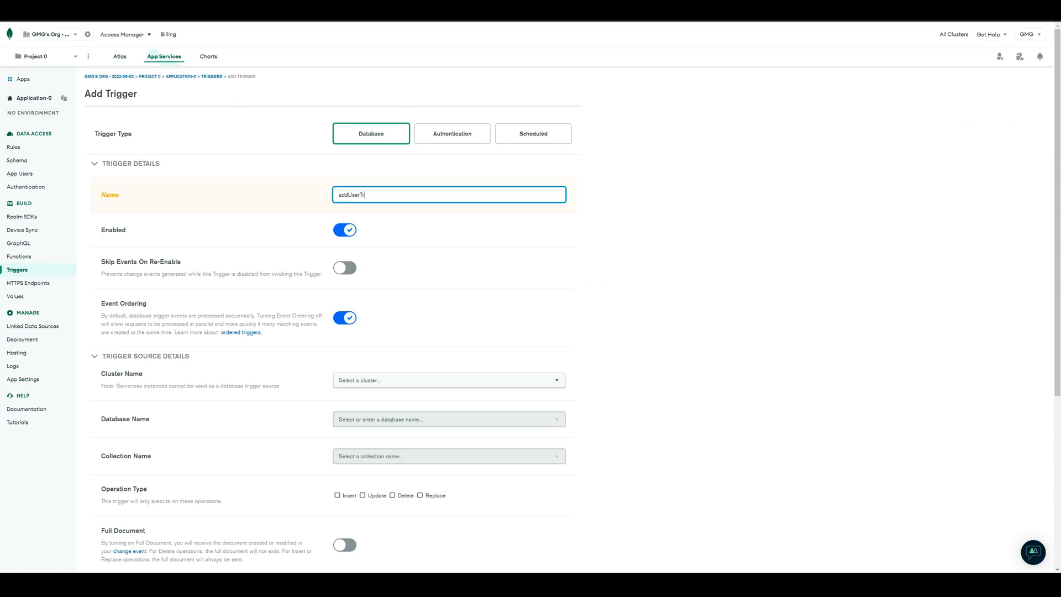
pyautogui.write('igger')
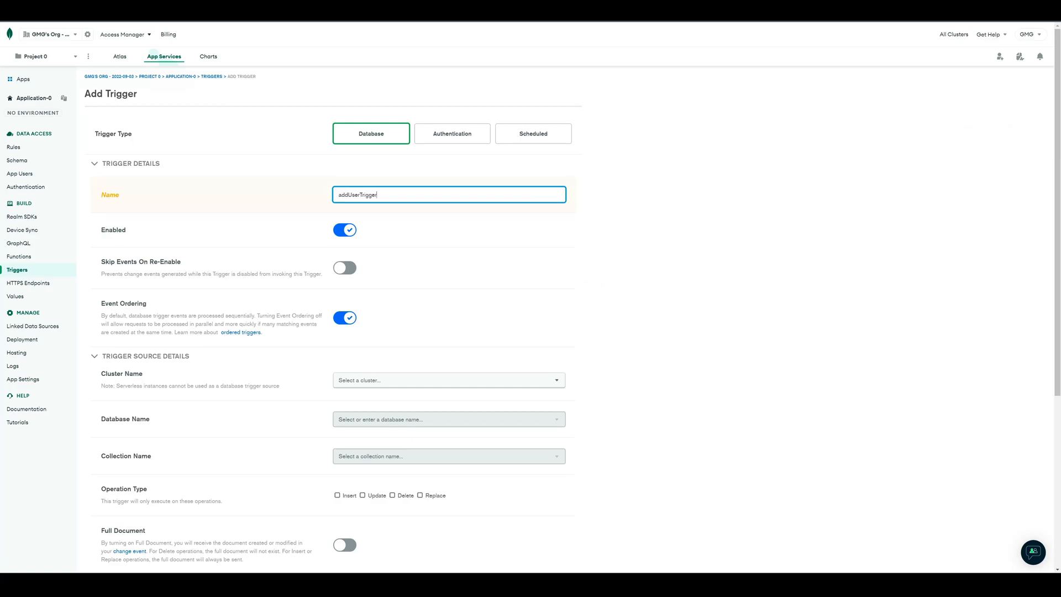
pyautogui.click(448, 380)
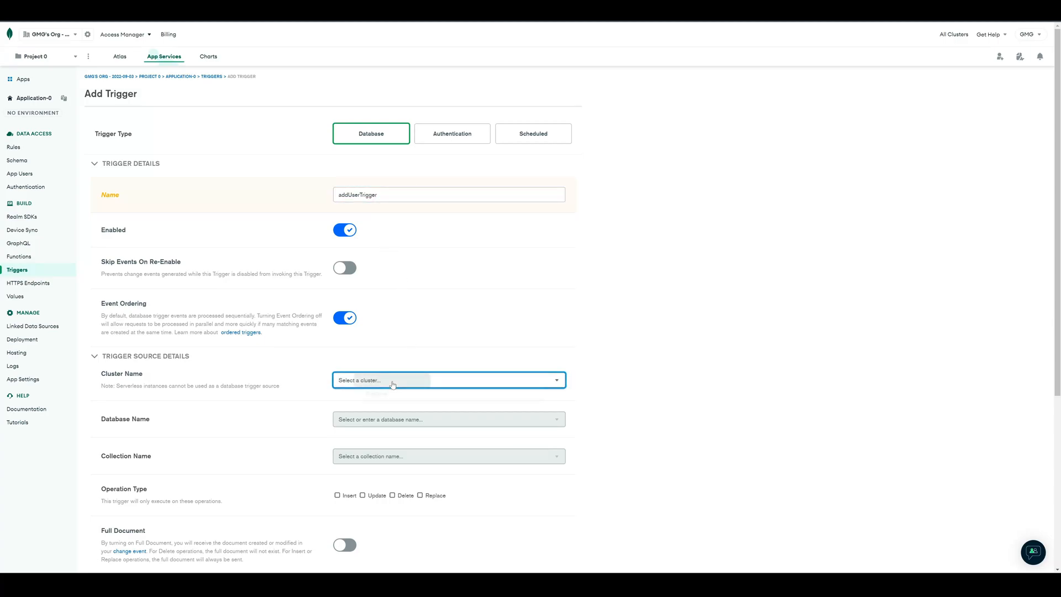
pyautogui.click(447, 380)
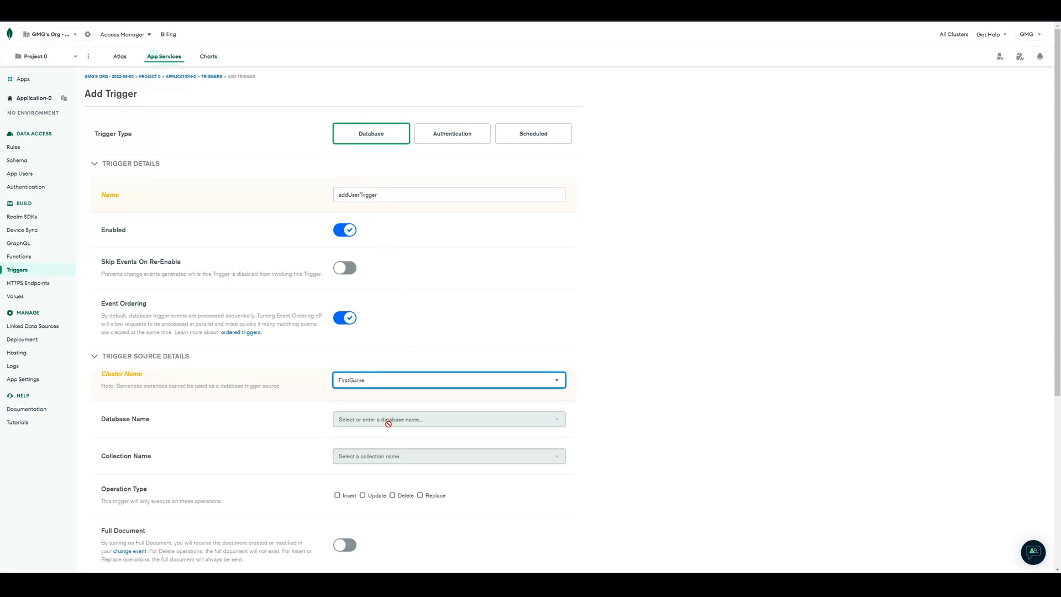
# Make the trigger watch GameOne Highscore inserts with Full Document enabled.
pyautogui.scroll(-3)
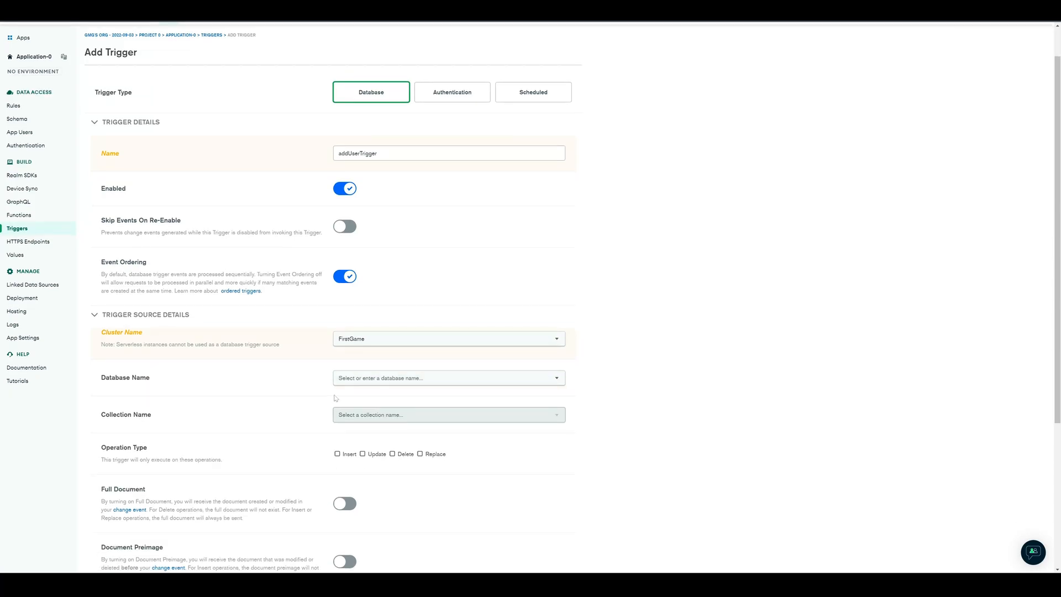
pyautogui.click(448, 378)
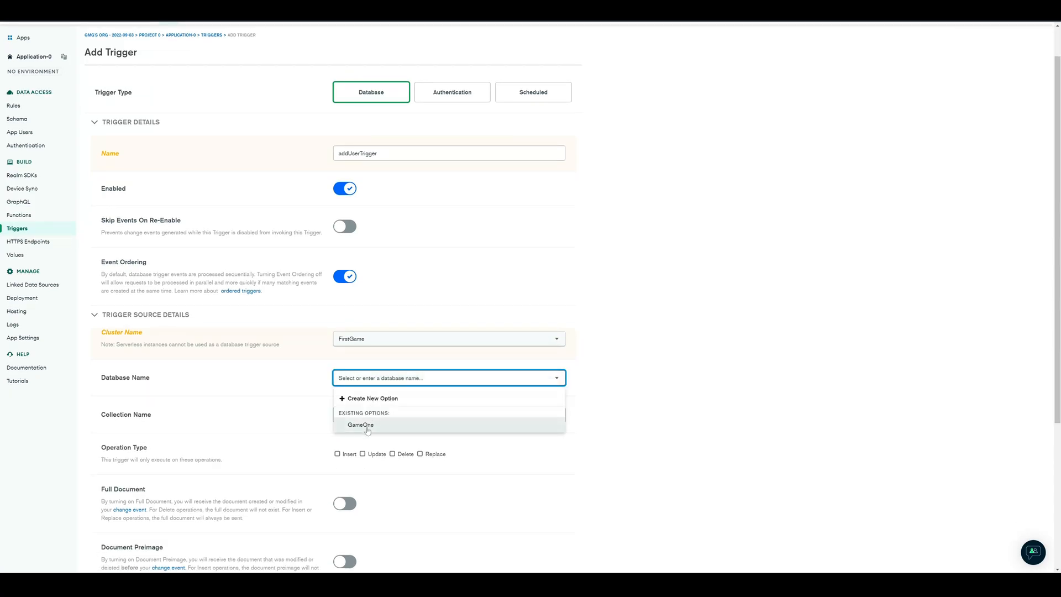
pyautogui.click(359, 424)
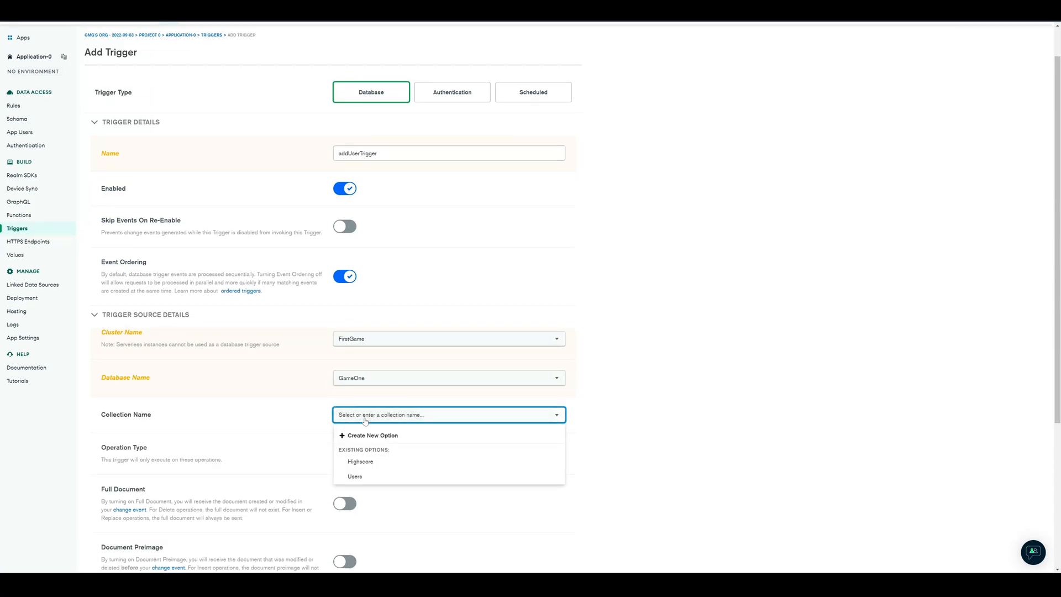
pyautogui.click(360, 461)
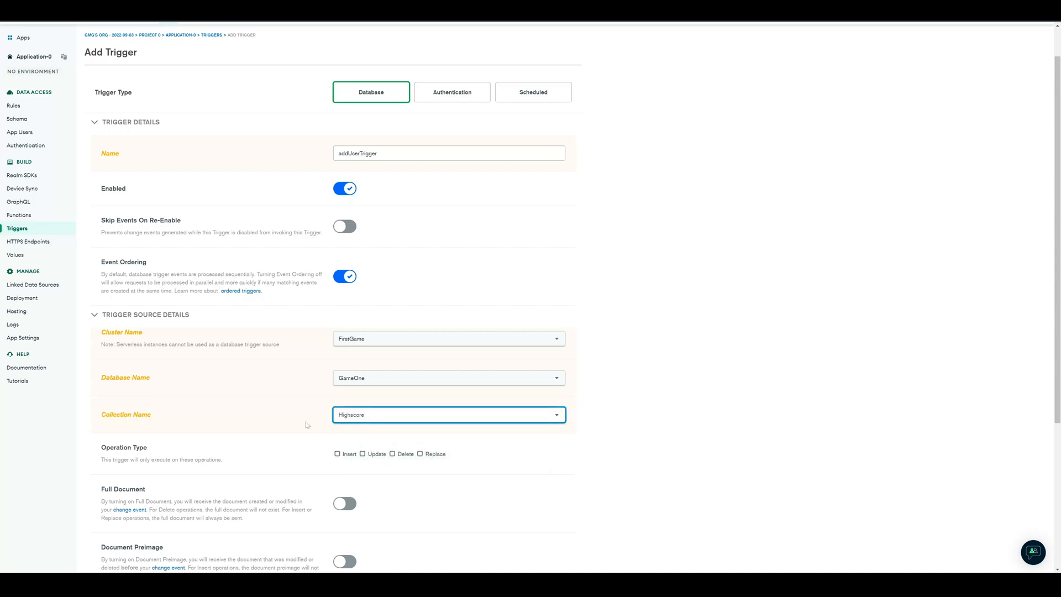
pyautogui.scroll(-3)
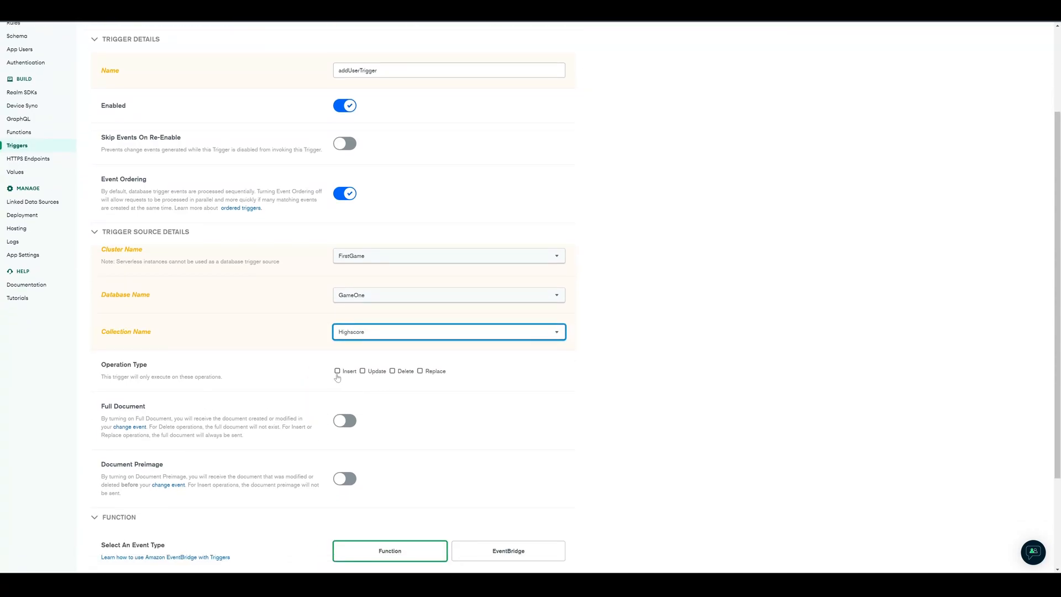
pyautogui.click(337, 371)
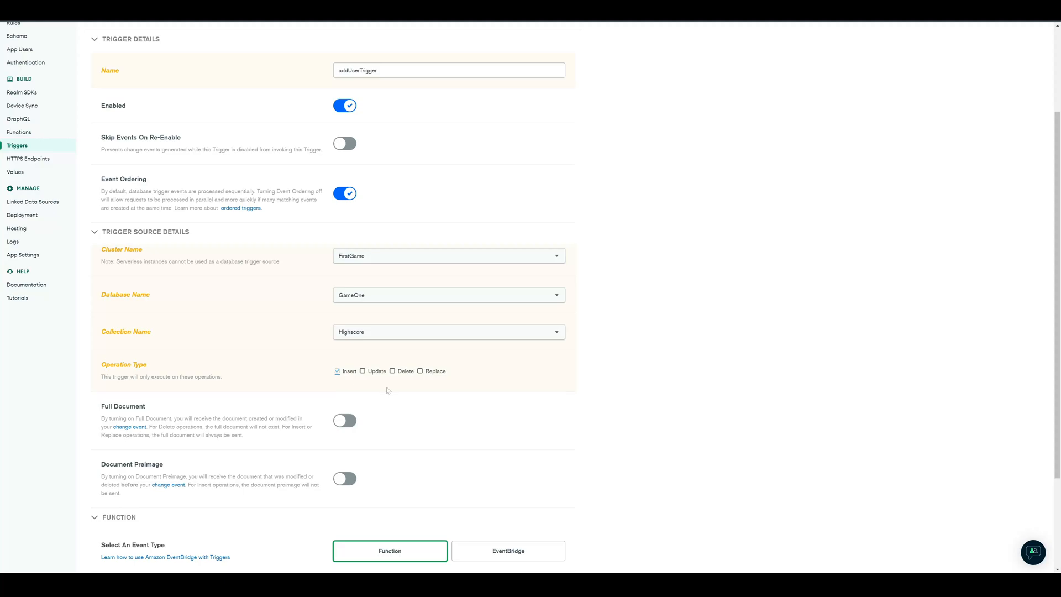
pyautogui.scroll(-3)
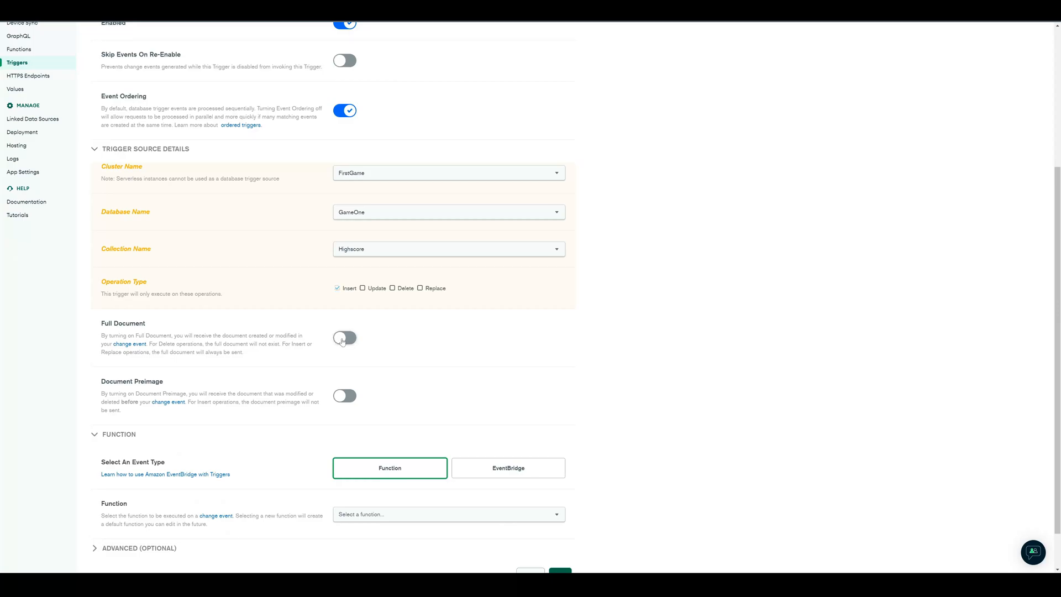
pyautogui.click(344, 337)
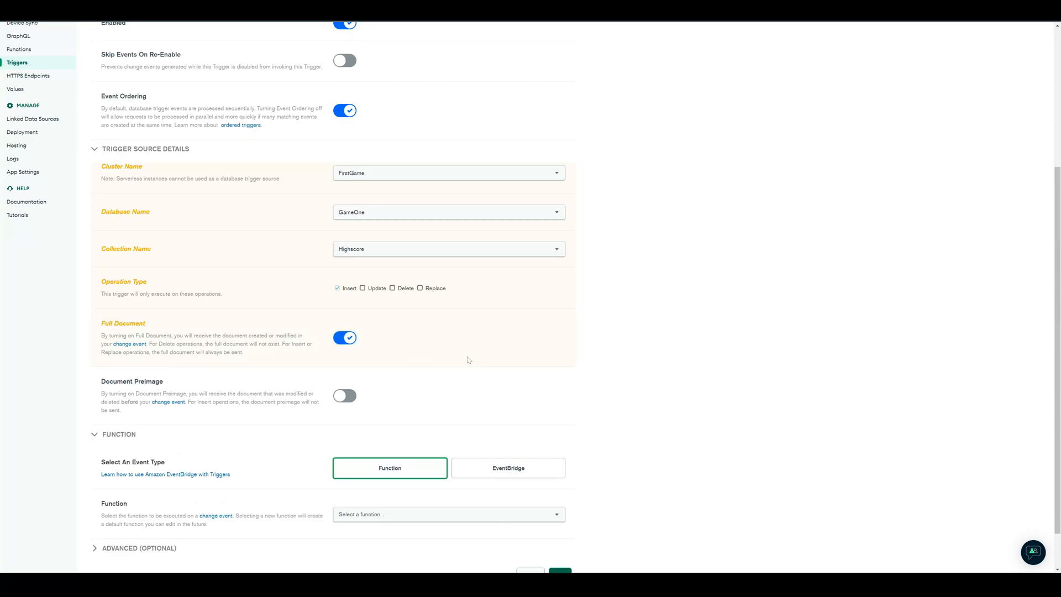
pyautogui.scroll(-3)
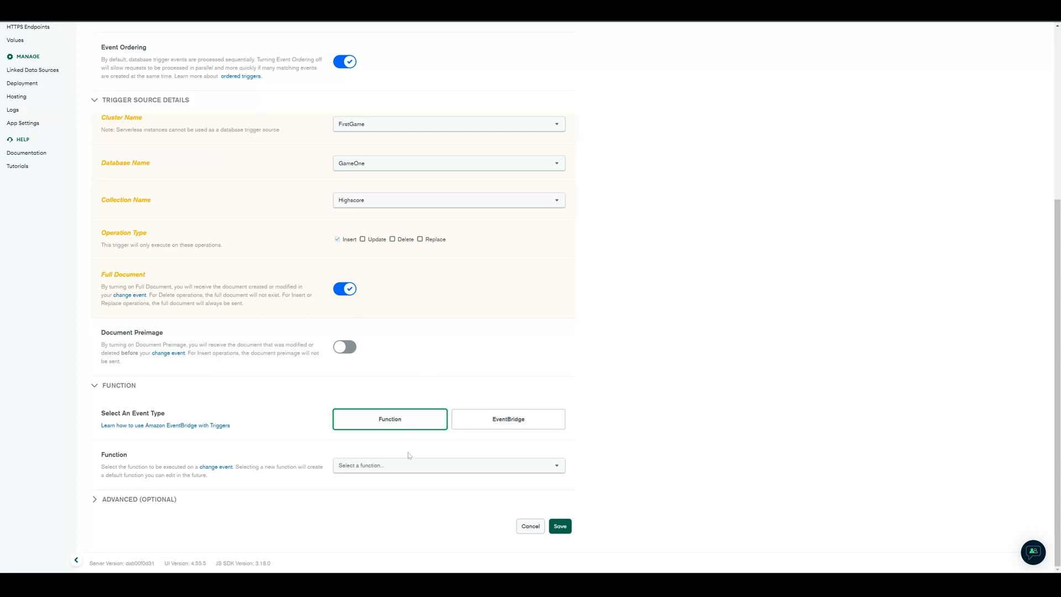
pyautogui.click(448, 465)
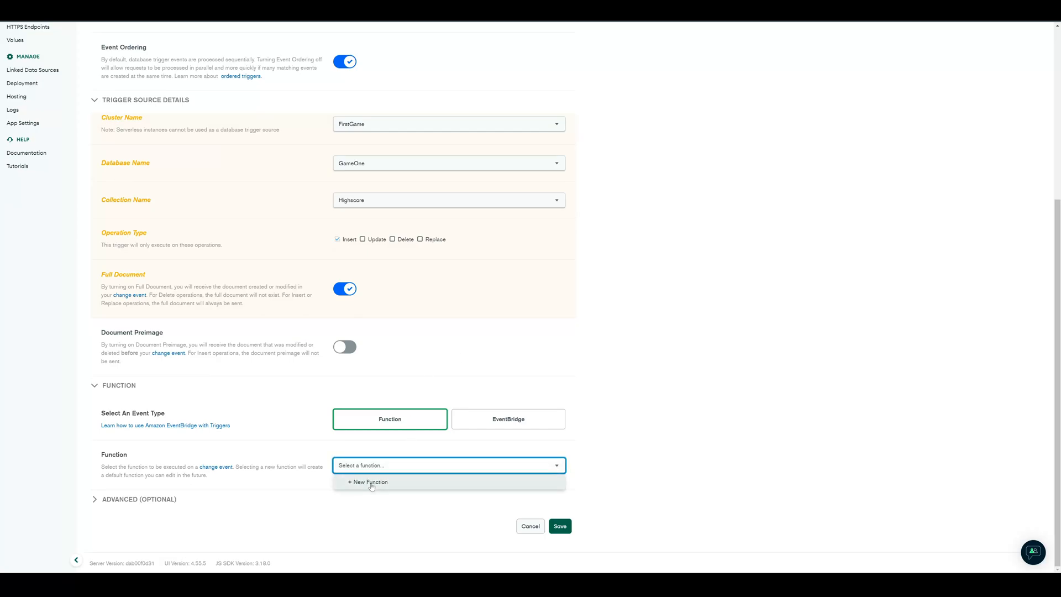
# Attach a new addUser function with default code to addUserTrigger.
pyautogui.click(368, 482)
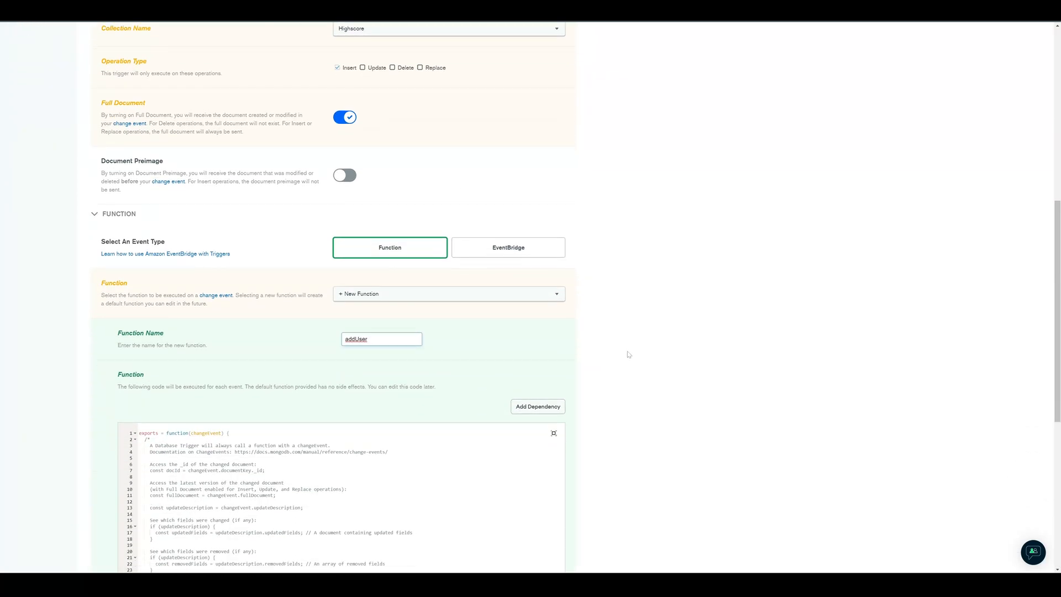
pyautogui.scroll(-3)
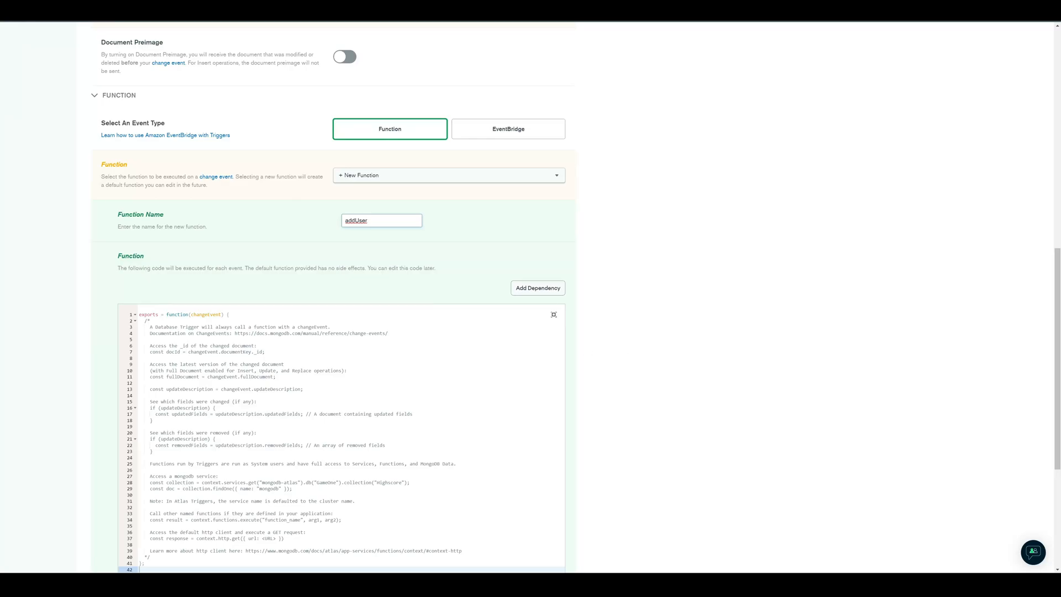
pyautogui.scroll(-3)
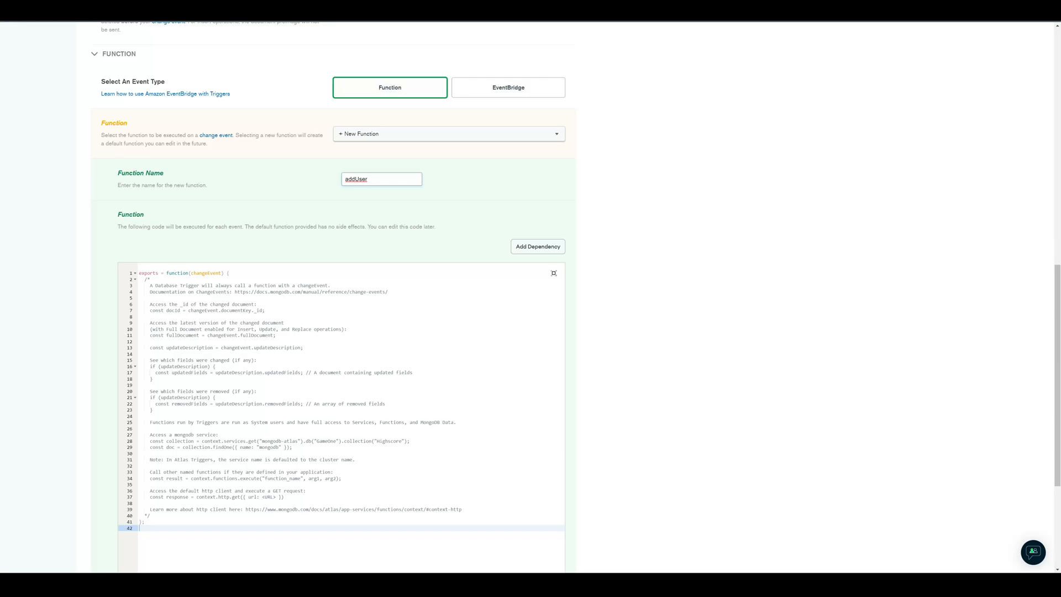
pyautogui.scroll(-3)
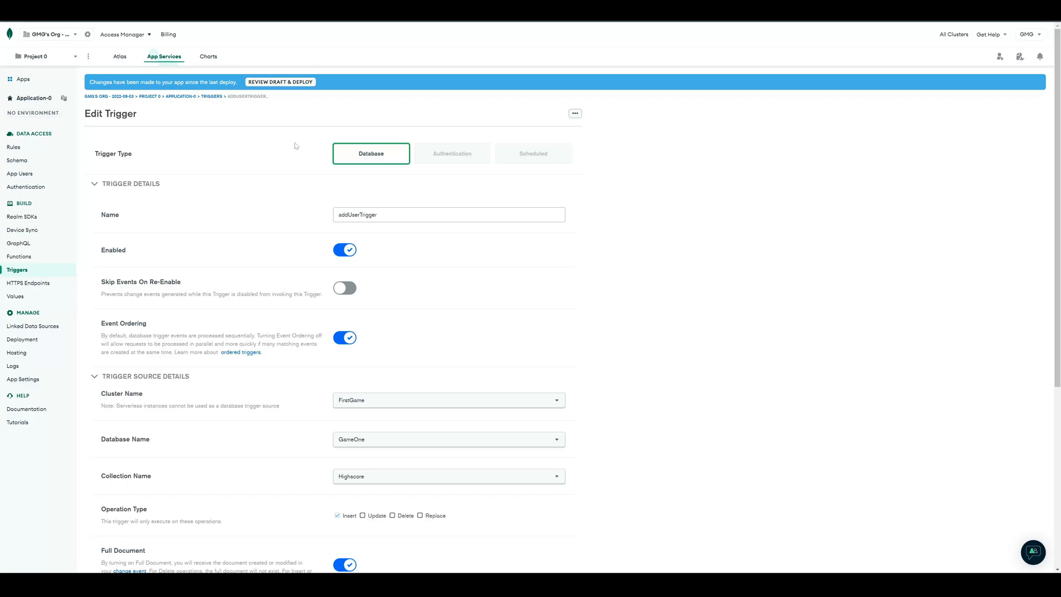
pyautogui.moveTo(290, 84)
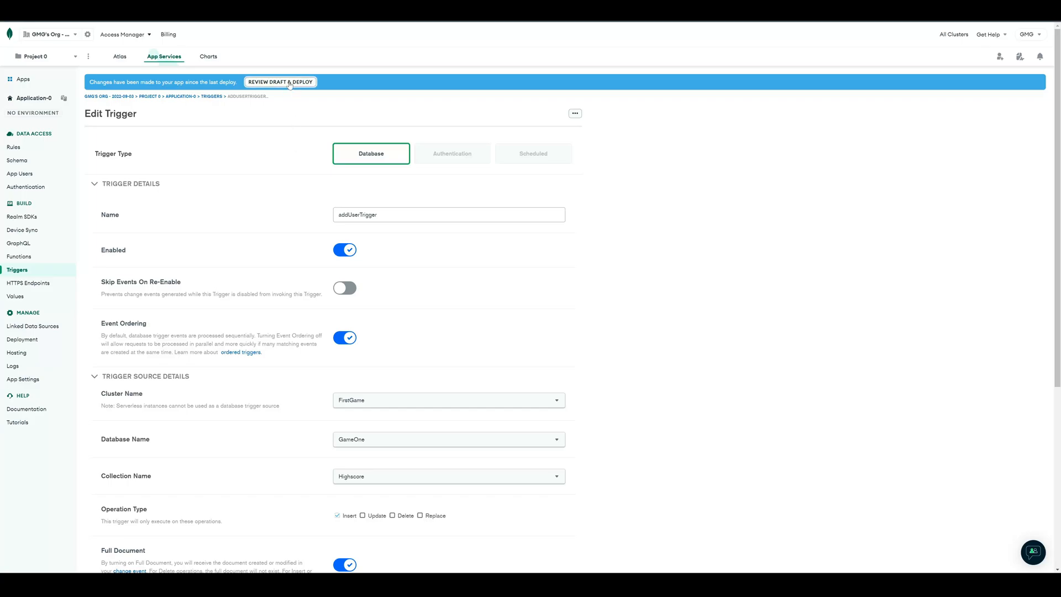
pyautogui.moveTo(291, 122)
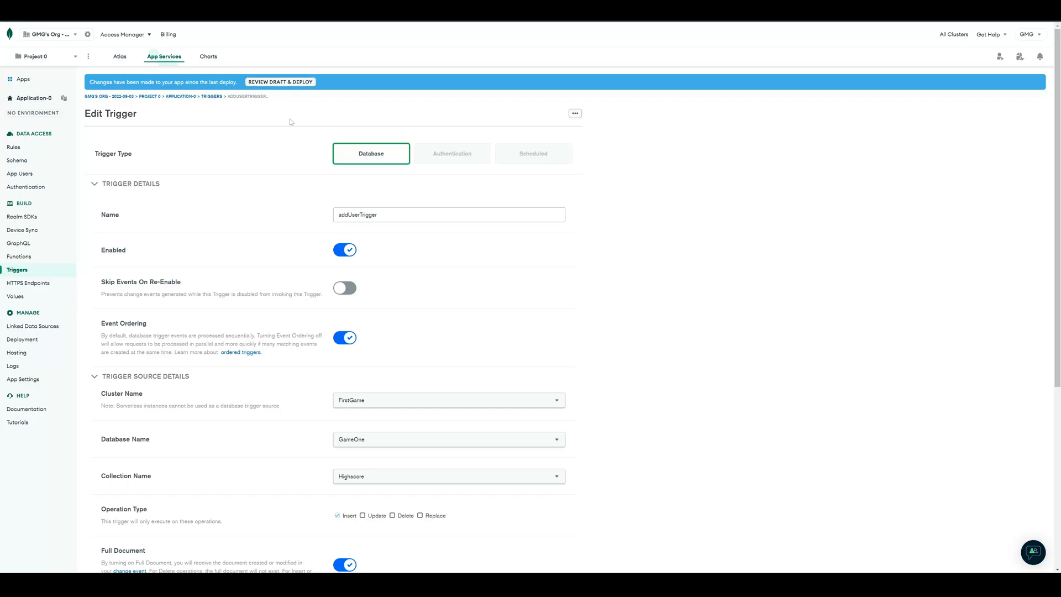
# Deploy the drafted trigger and function, then view the Functions list.
pyautogui.click(280, 82)
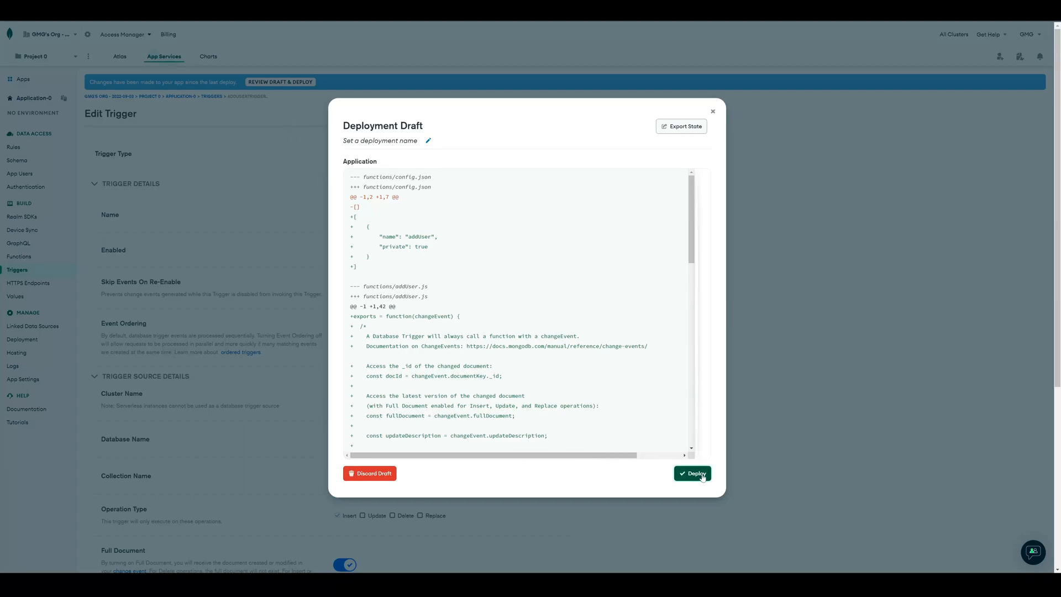
pyautogui.click(692, 473)
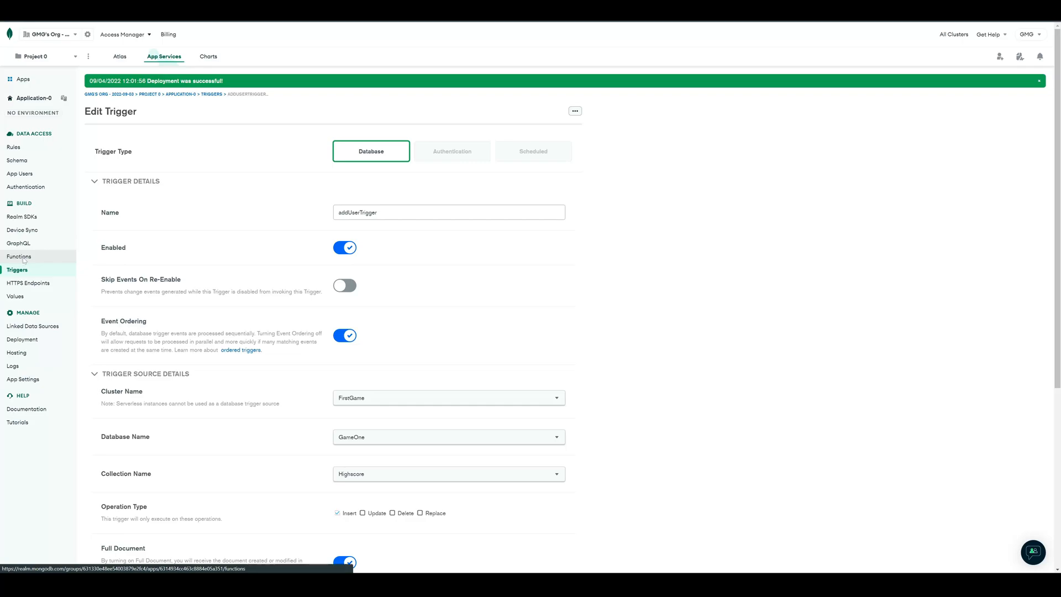
pyautogui.click(19, 256)
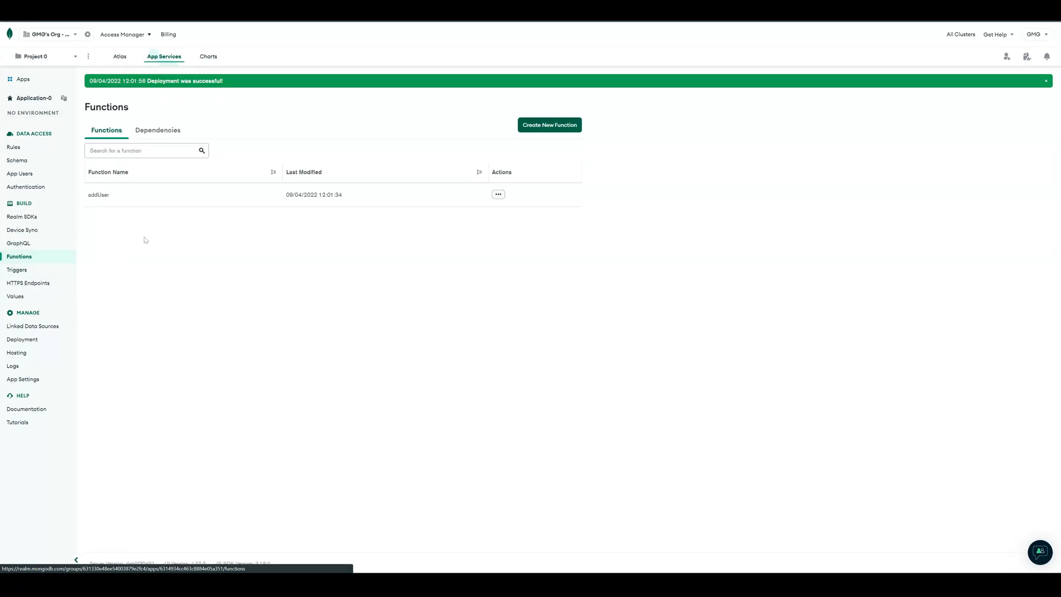
# Code addUser to insert fullDocument.player into GameOne.Users and save as draft.
pyautogui.click(98, 195)
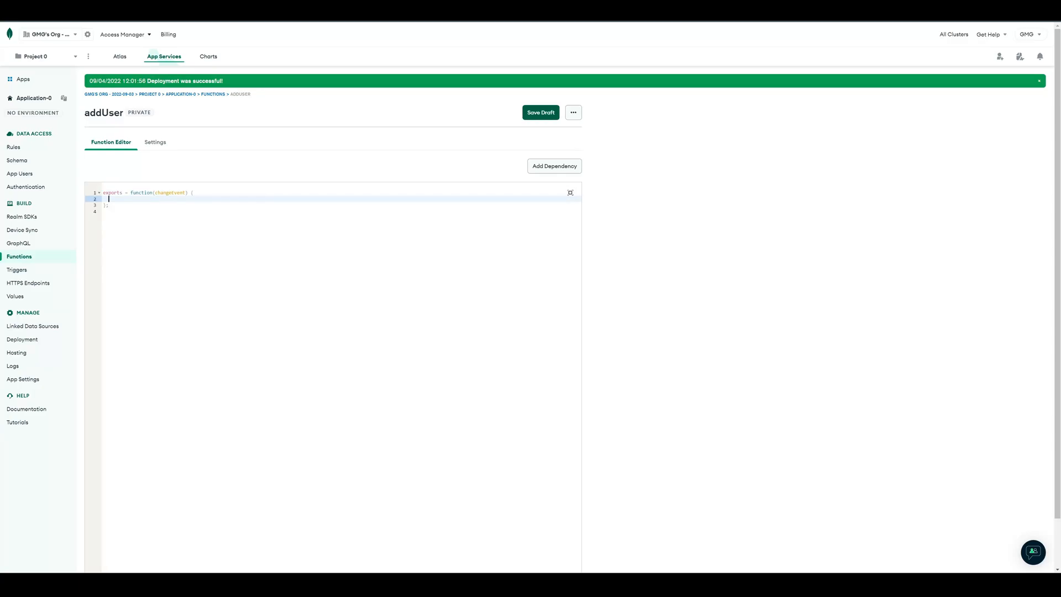
pyautogui.moveTo(32, 256)
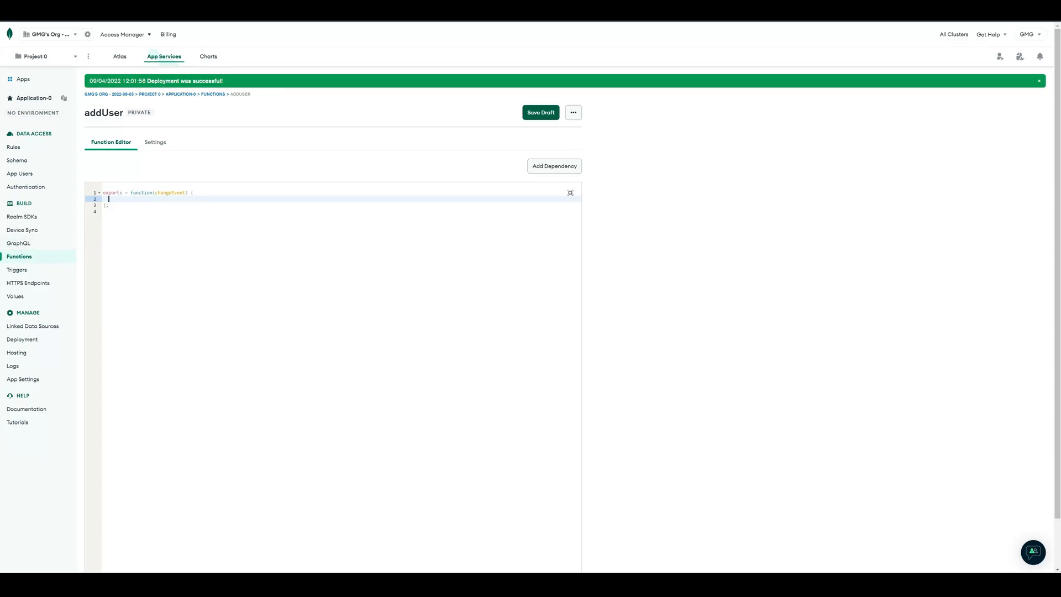
pyautogui.write('const fullDocument = changeEvent.fullDocument;')
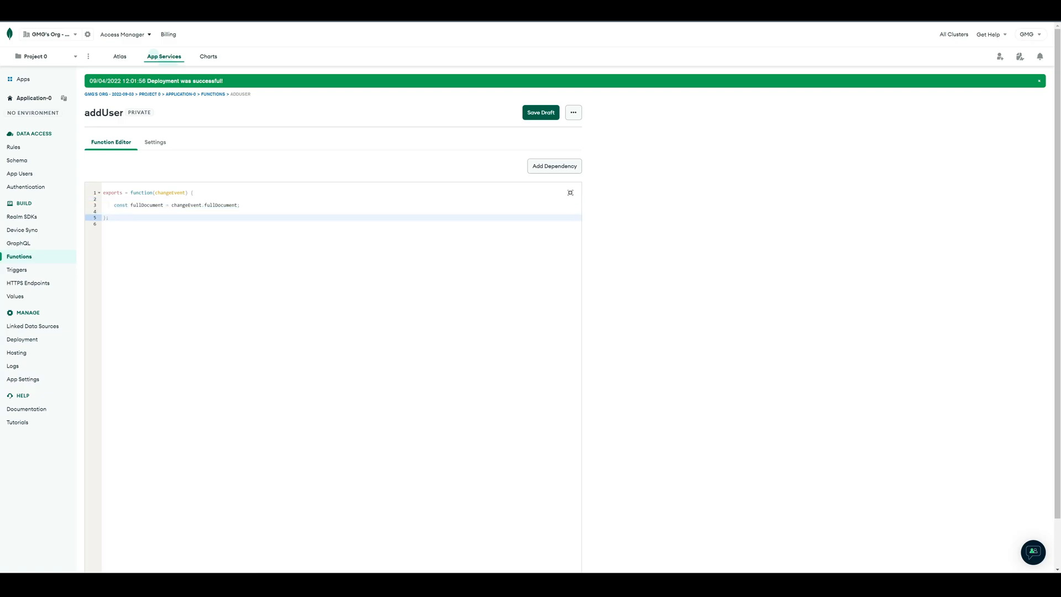
pyautogui.write('const collection = context.services.get("mongodb-atlas").db("GameOne").collection("Users");')
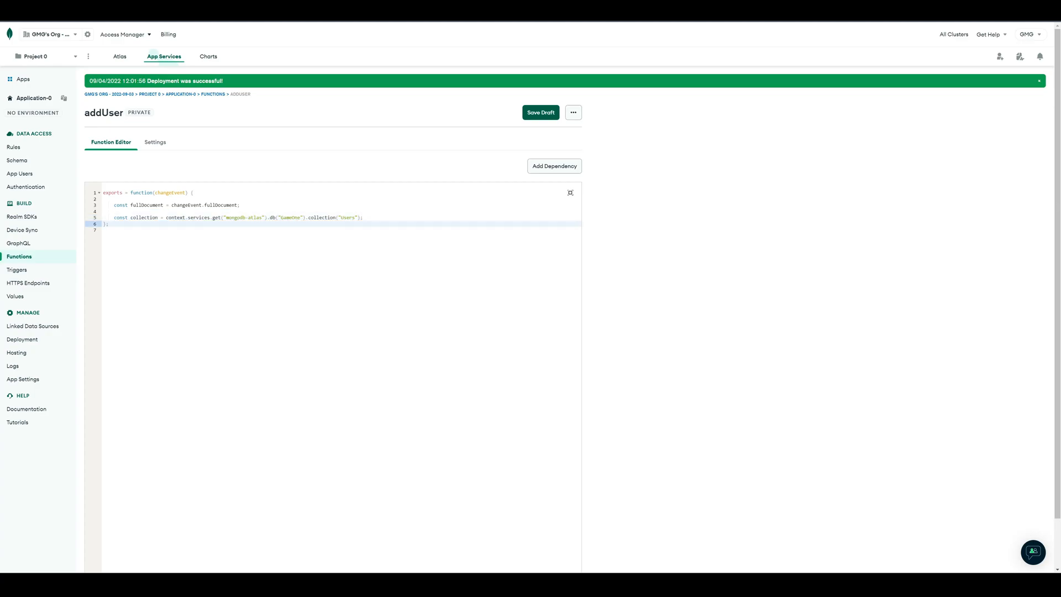
pyautogui.write('const doc = collection.insertOne({ player : fullDocument.player });')
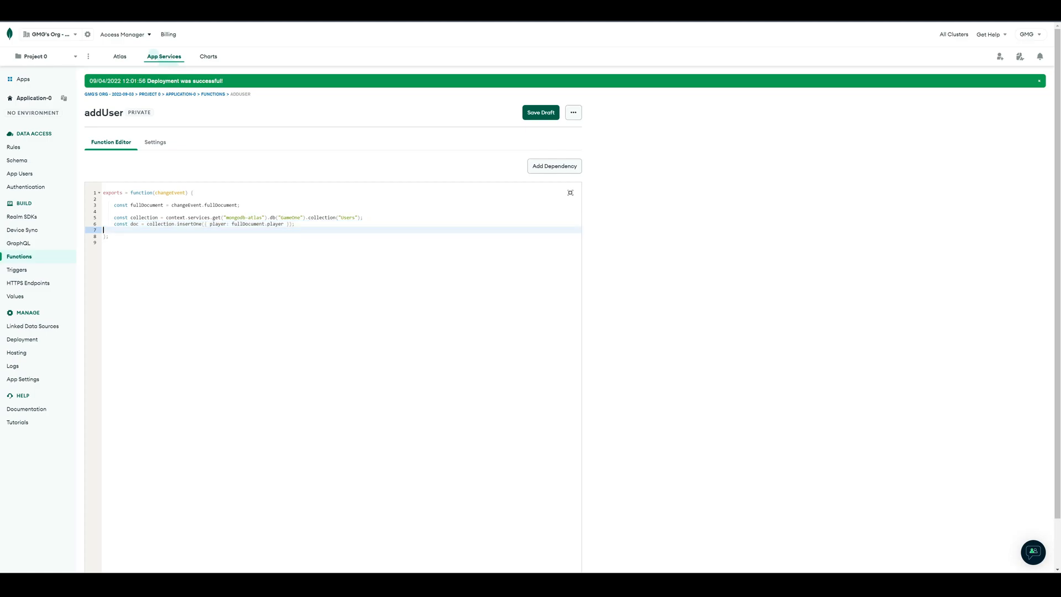
pyautogui.click(540, 112)
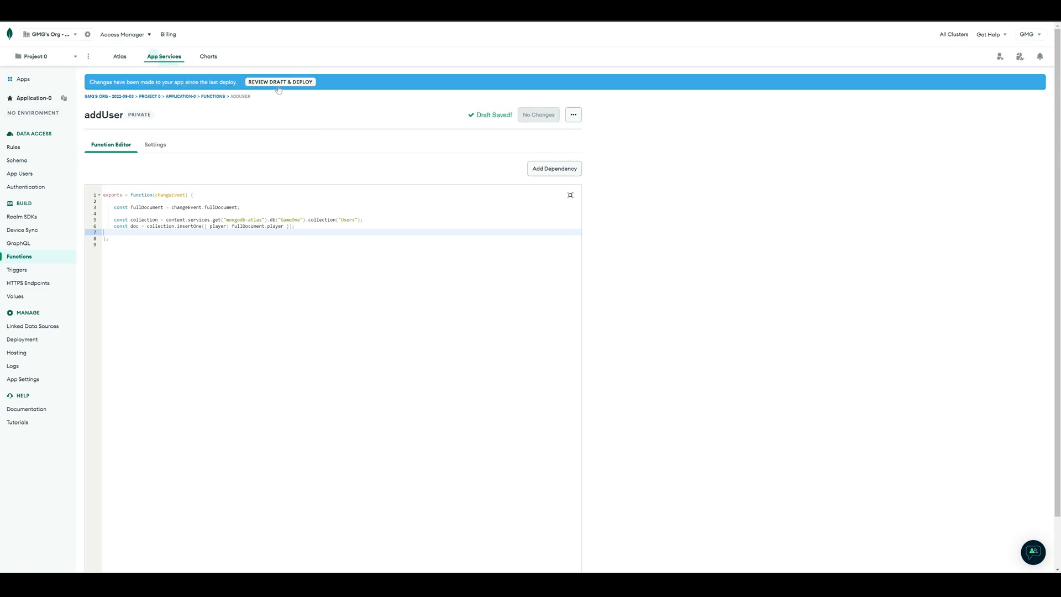
# Review and deploy the updated addUser function draft.
pyautogui.click(280, 82)
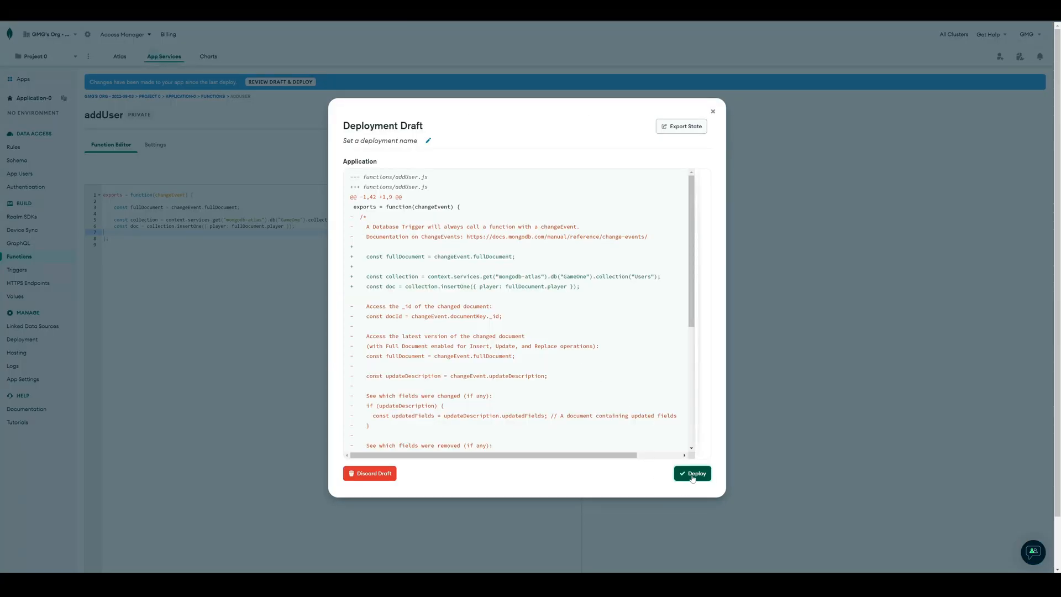
pyautogui.click(692, 473)
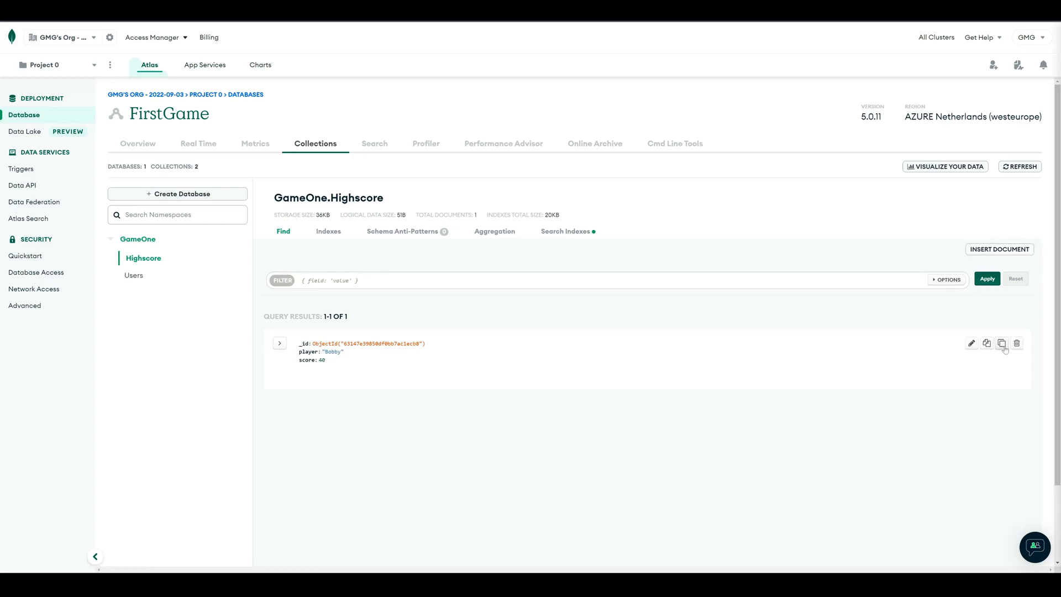
# Clone Bobby's highscore as Karen with score 80, then check Users for Karen.
pyautogui.click(1002, 342)
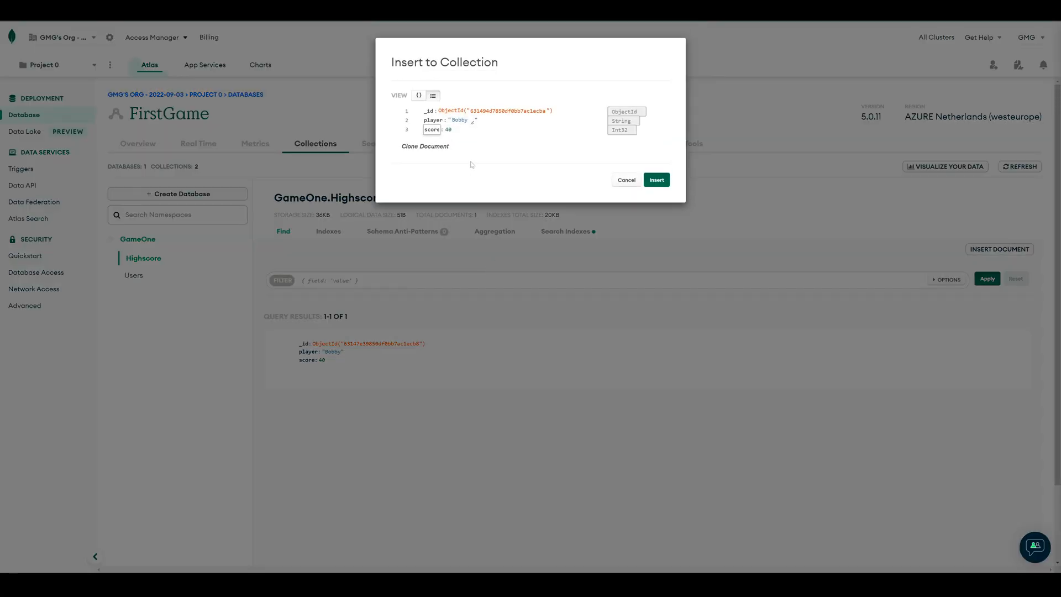
pyautogui.doubleClick(459, 119)
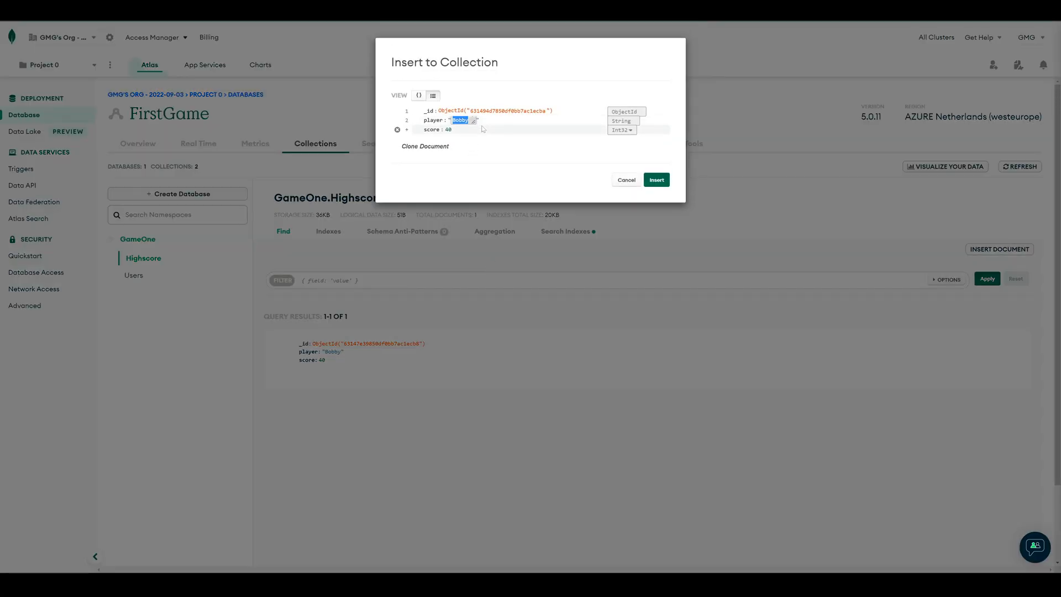
pyautogui.write('KAren')
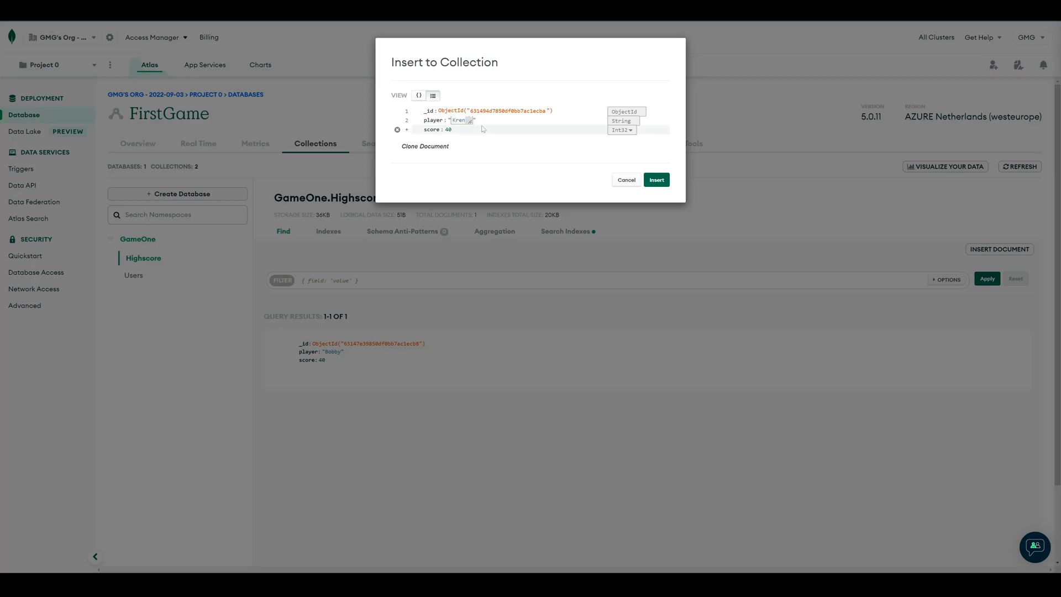
pyautogui.write('Karen')
pyautogui.click(453, 129)
pyautogui.write('80')
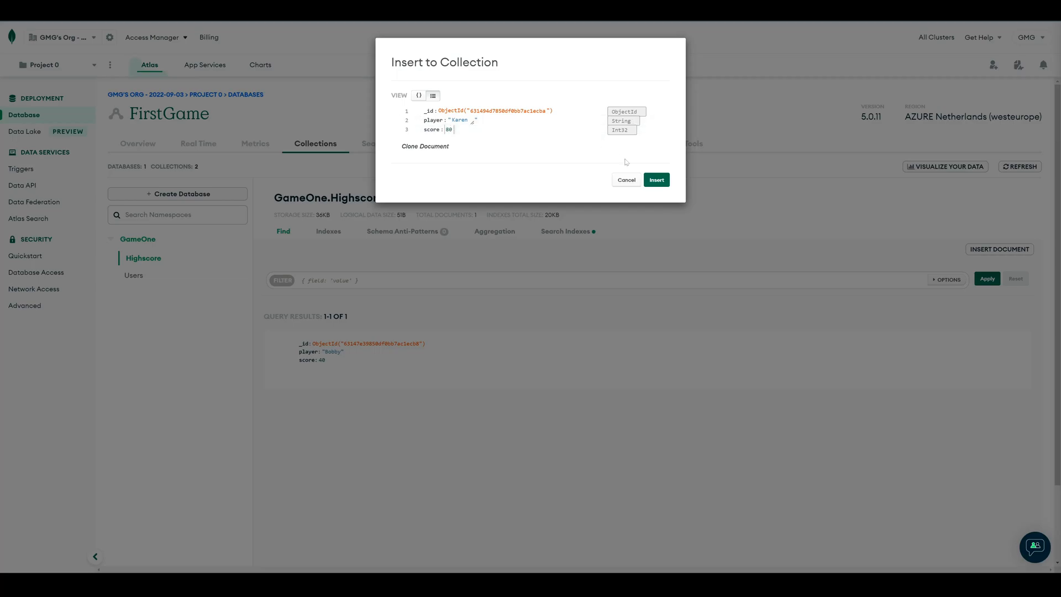
pyautogui.click(655, 179)
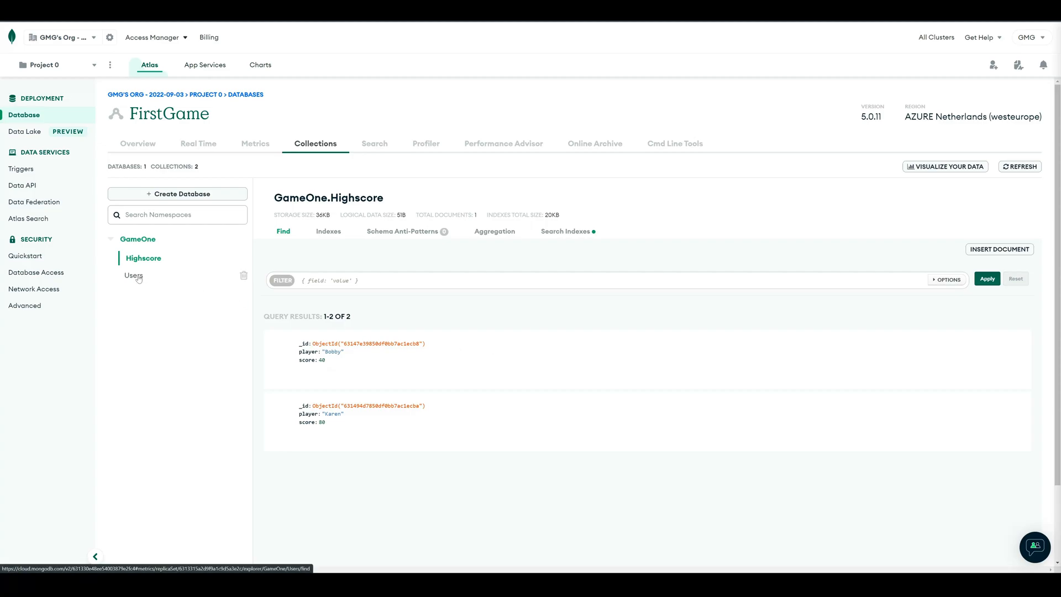
pyautogui.click(134, 276)
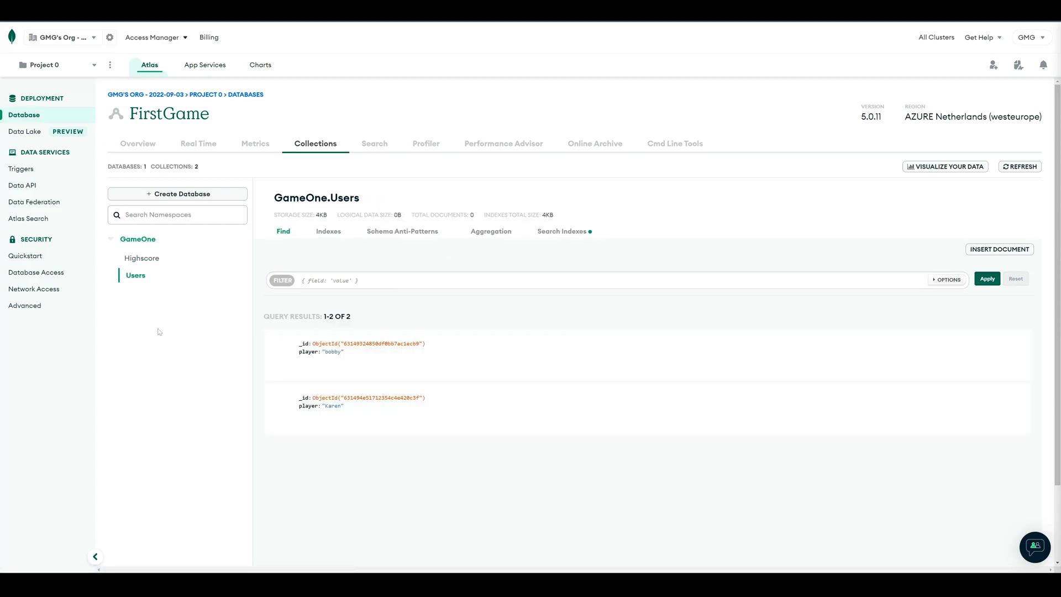